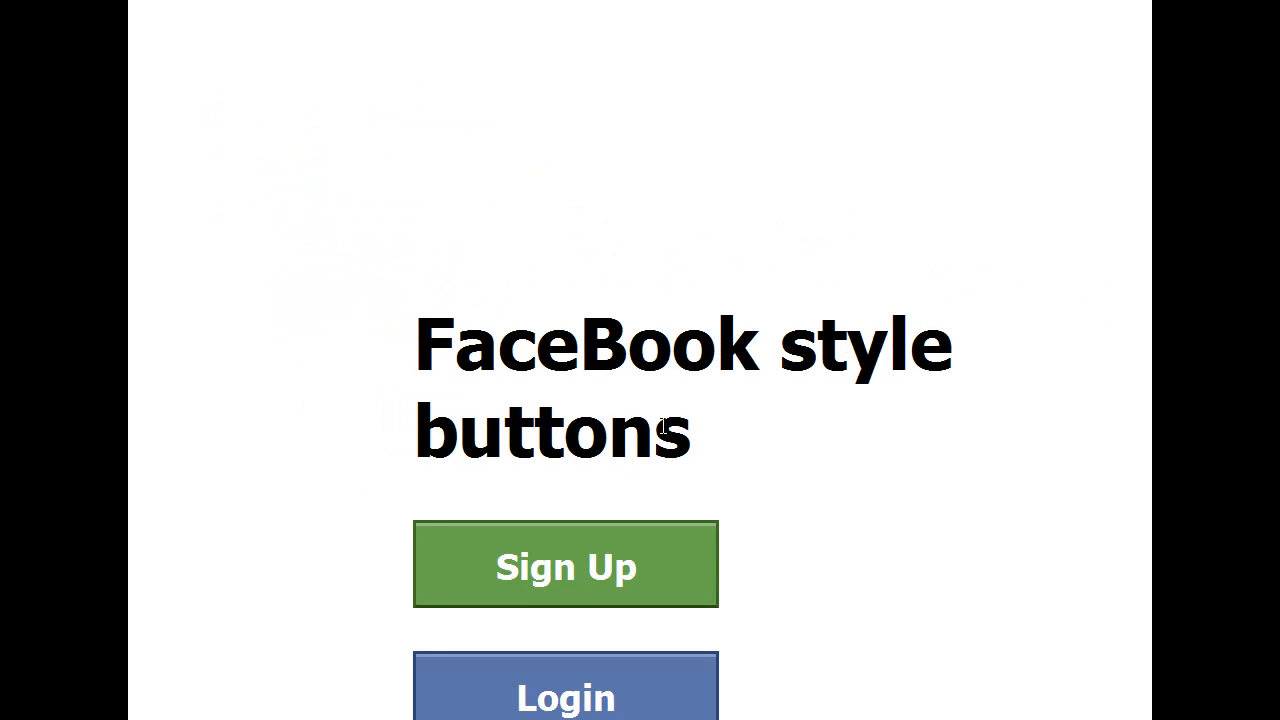
- Change 'hover' to 'click' in the #609946 green button comment
scroll("up", 3)
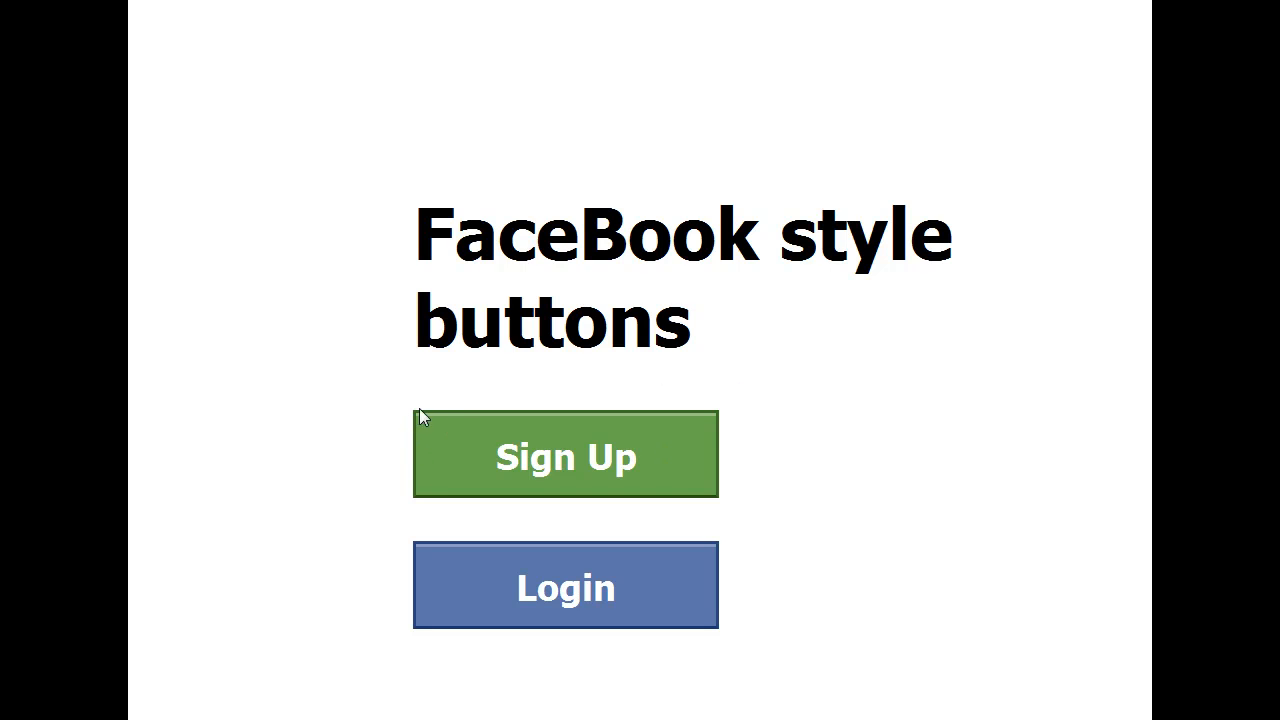
mouse_move(724, 505)
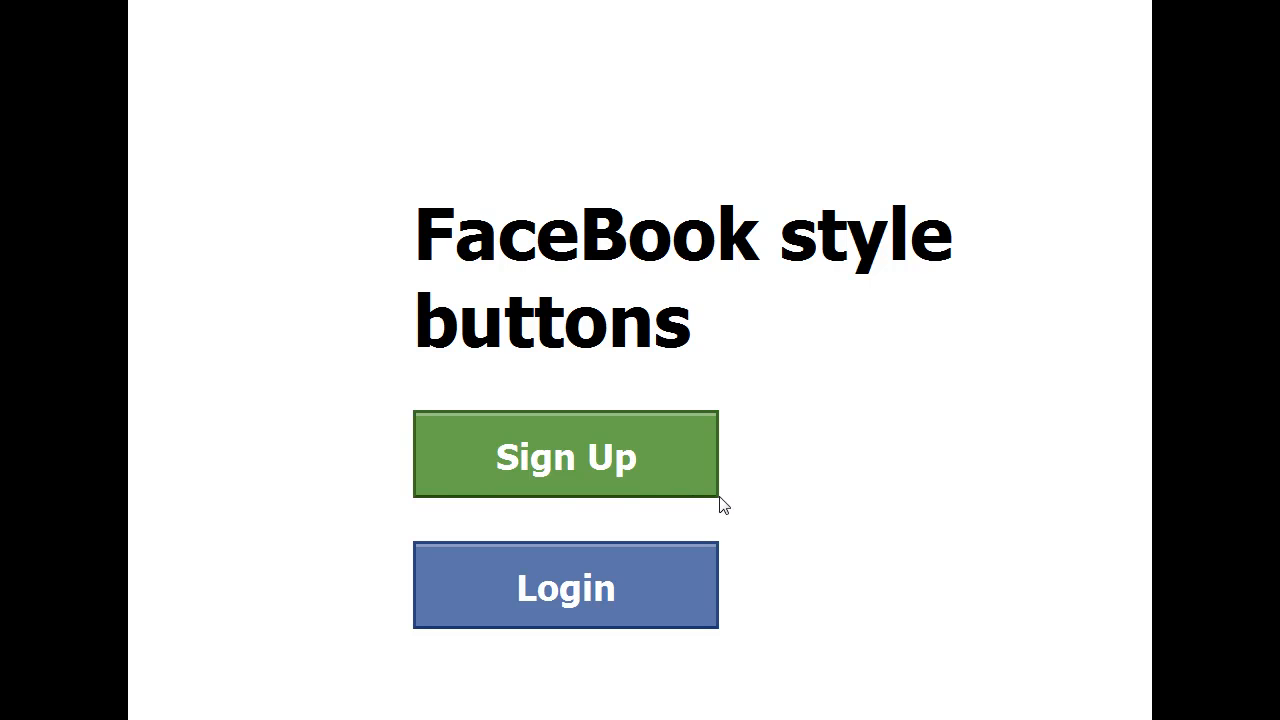
mouse_move(417, 417)
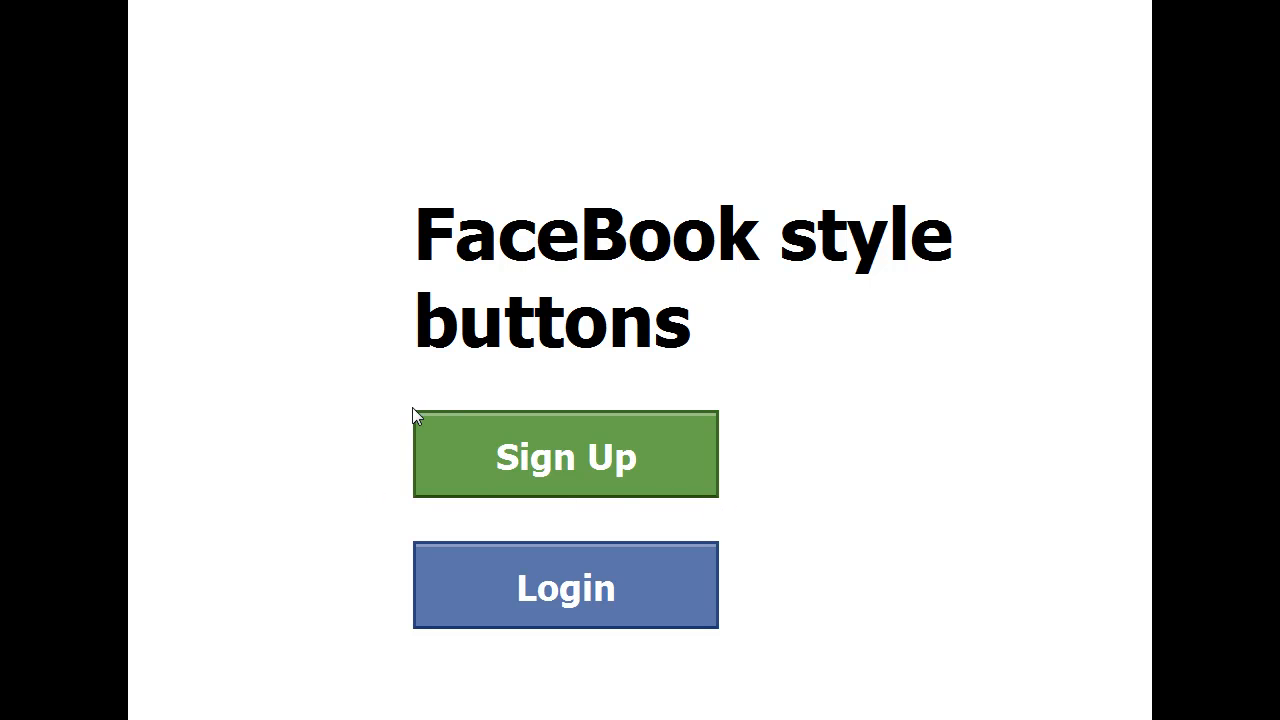
mouse_move(707, 430)
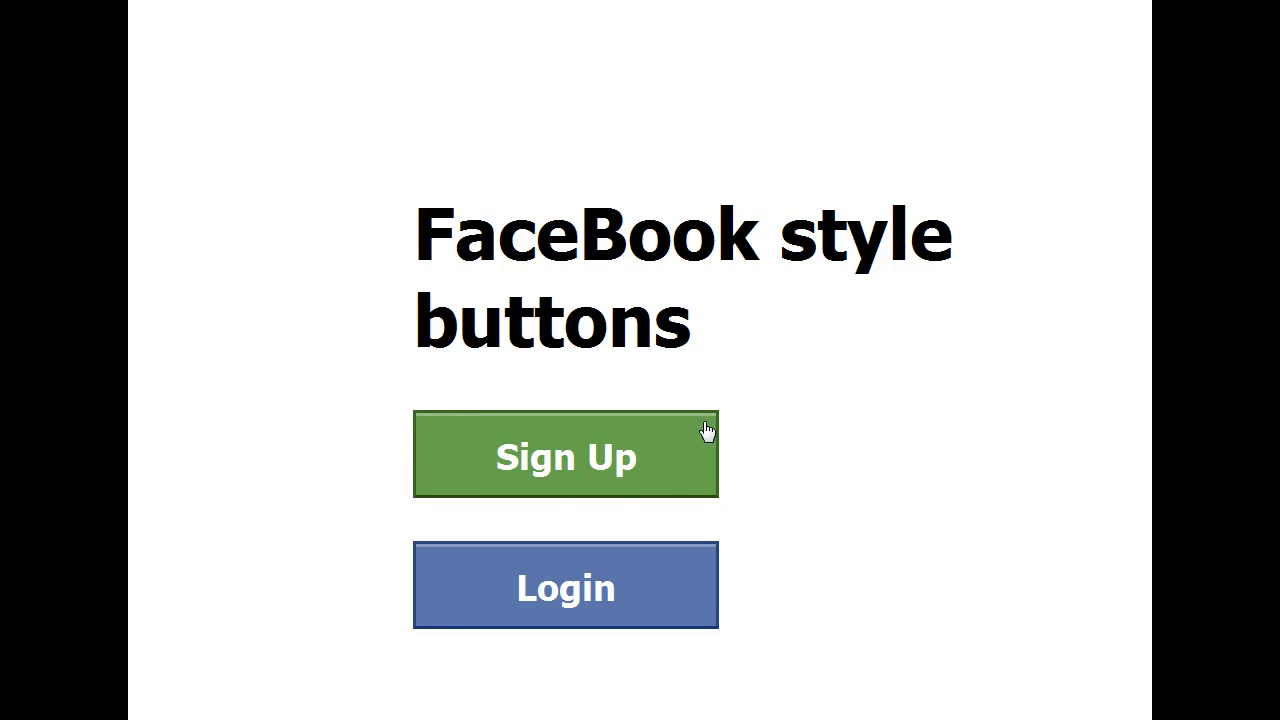
mouse_move(419, 425)
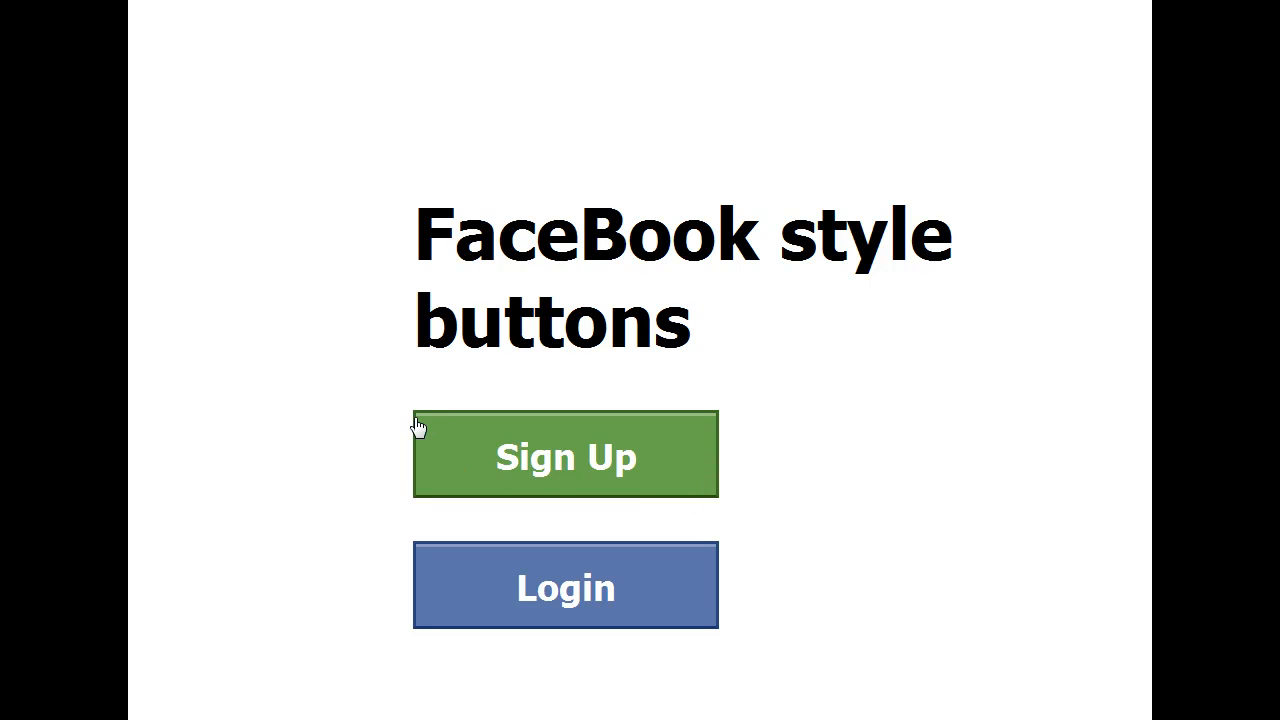
mouse_move(715, 428)
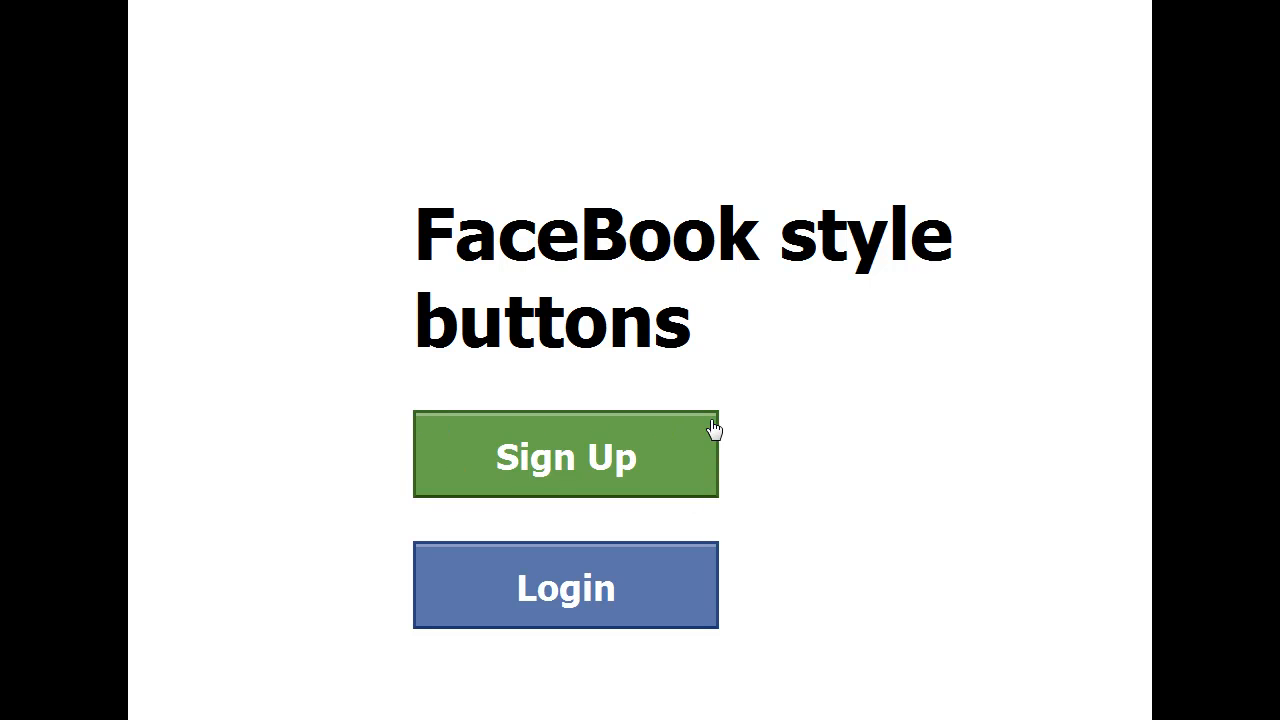
mouse_move(630, 478)
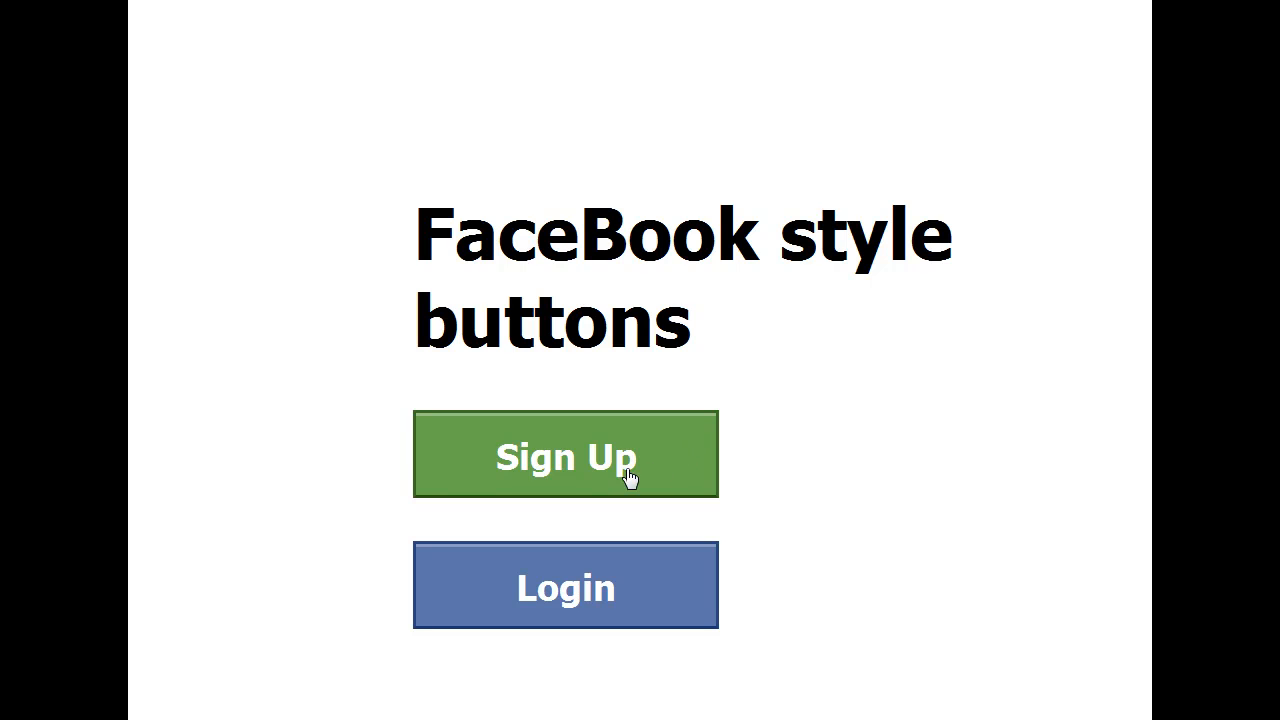
mouse_move(422, 518)
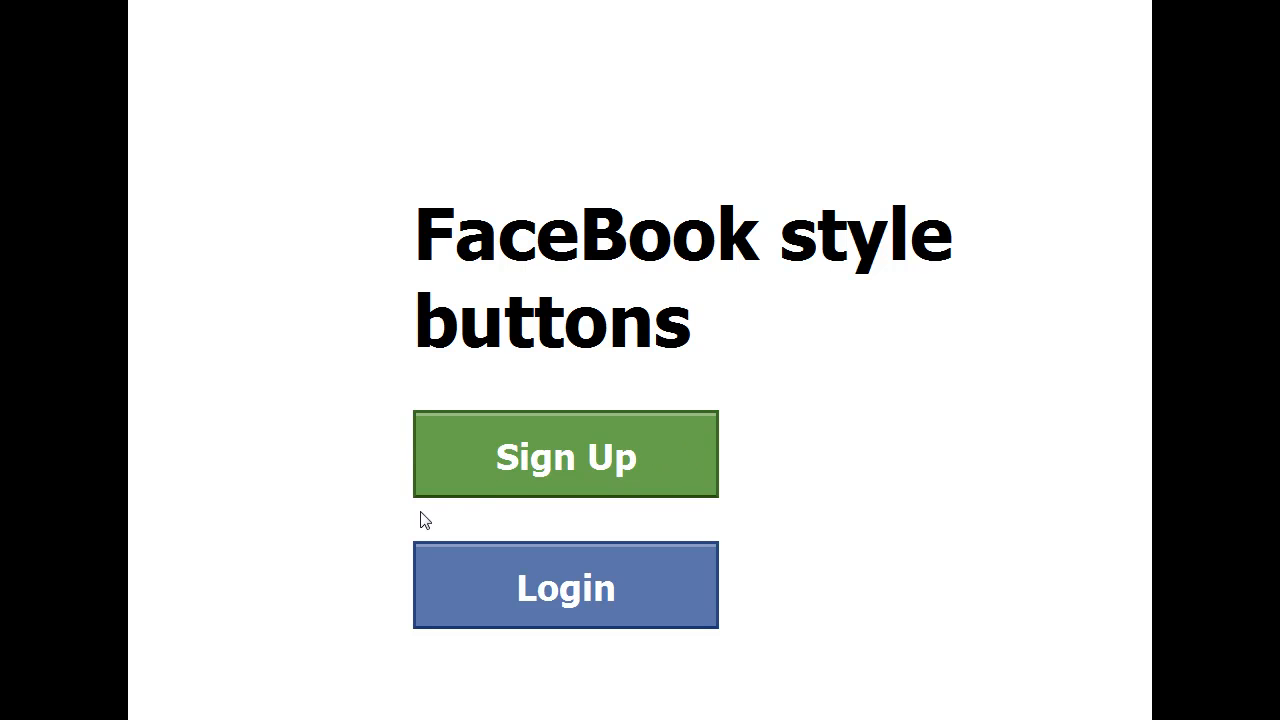
mouse_move(720, 450)
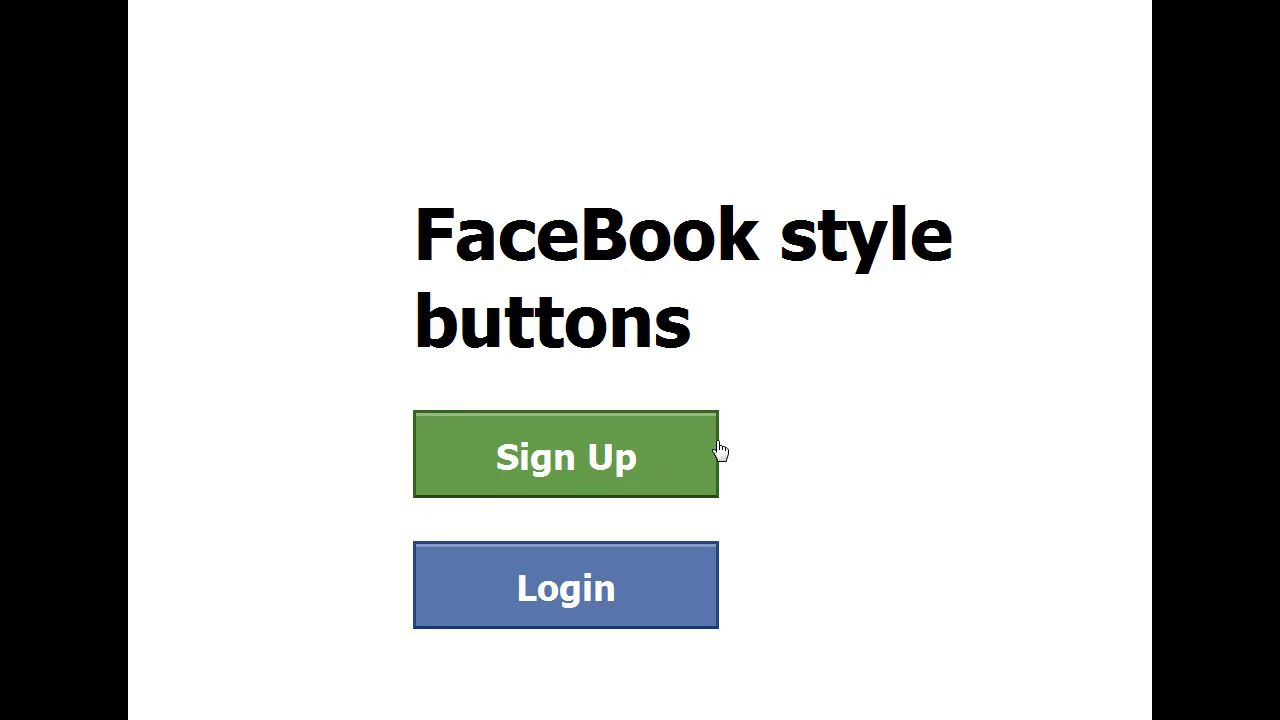
mouse_move(690, 422)
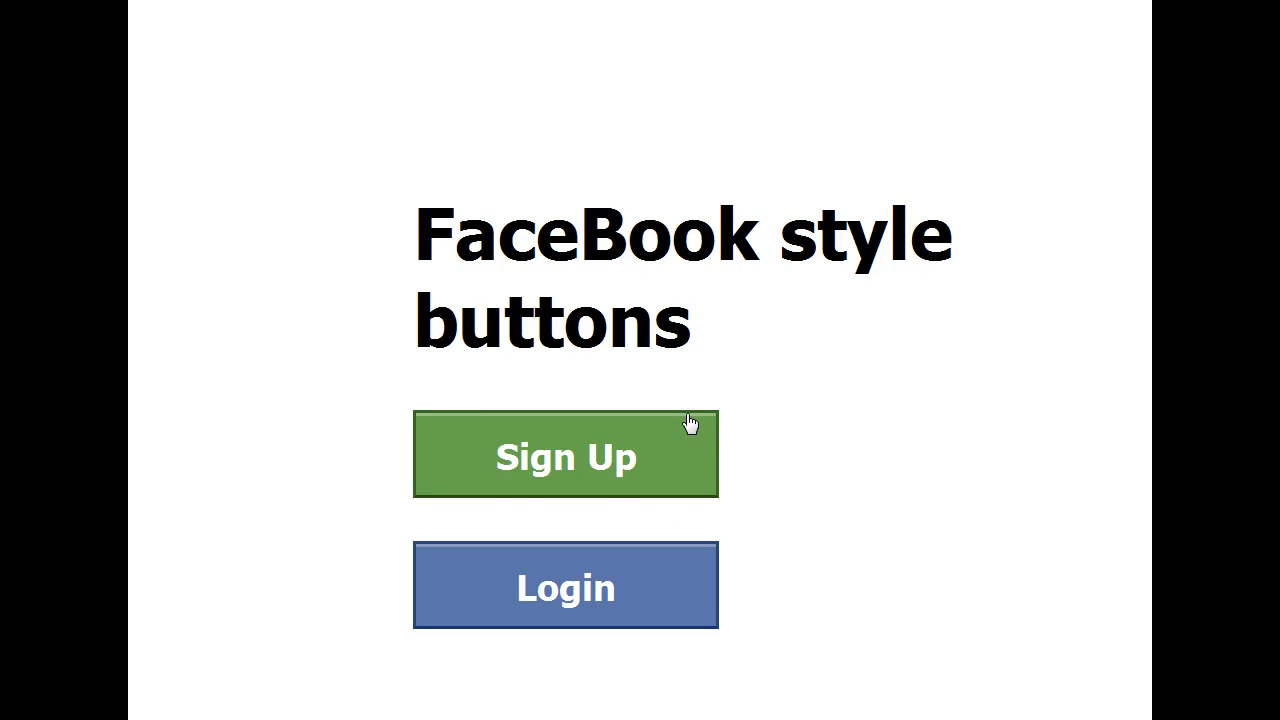
mouse_move(597, 517)
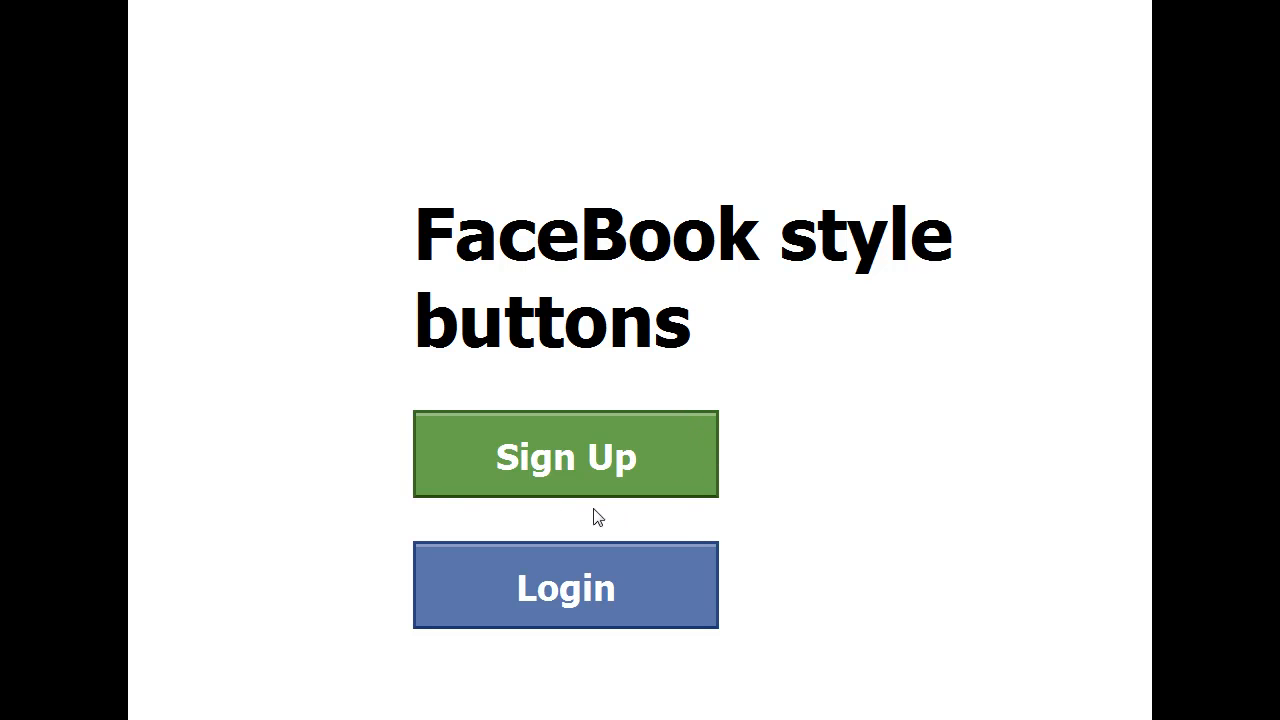
mouse_move(738, 509)
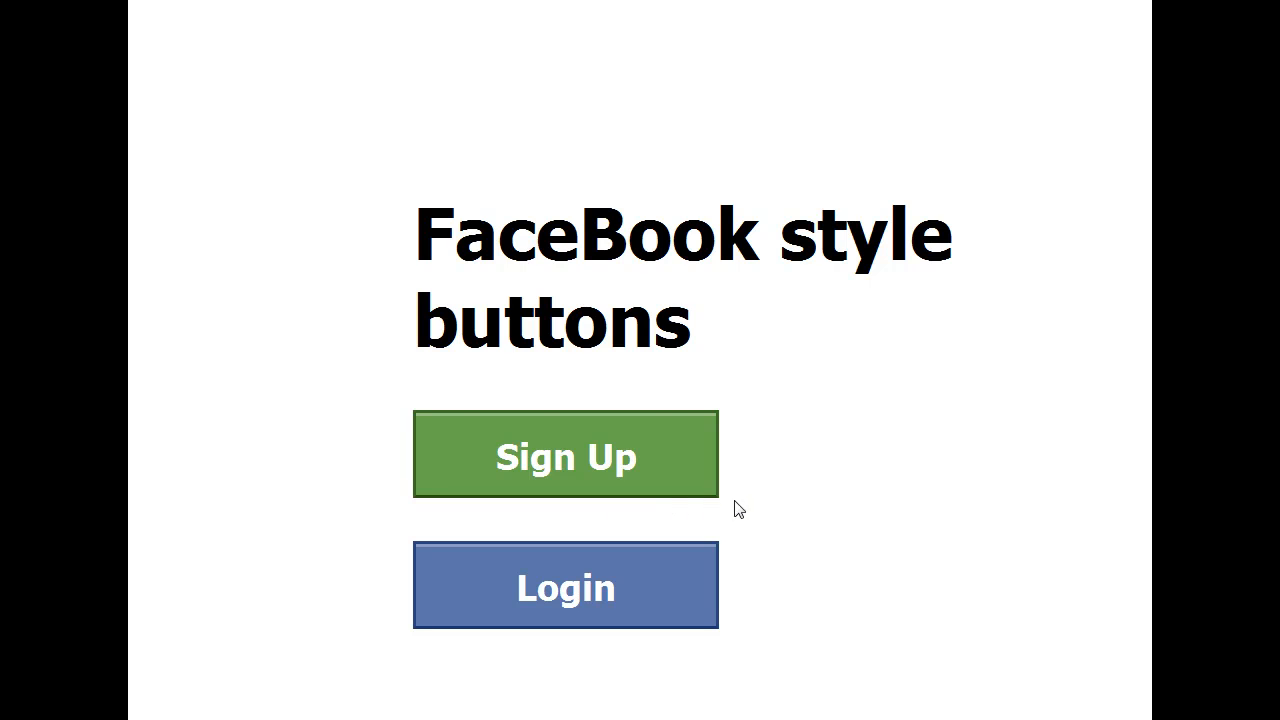
mouse_move(400, 597)
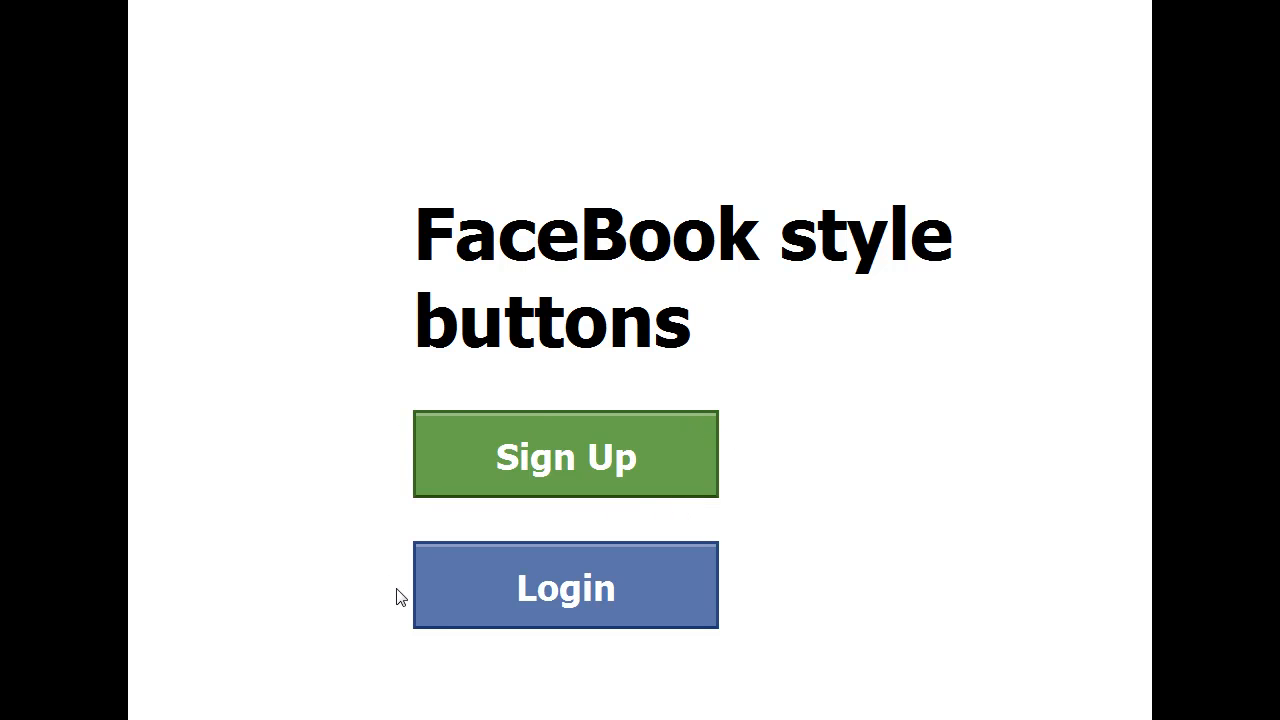
mouse_move(728, 533)
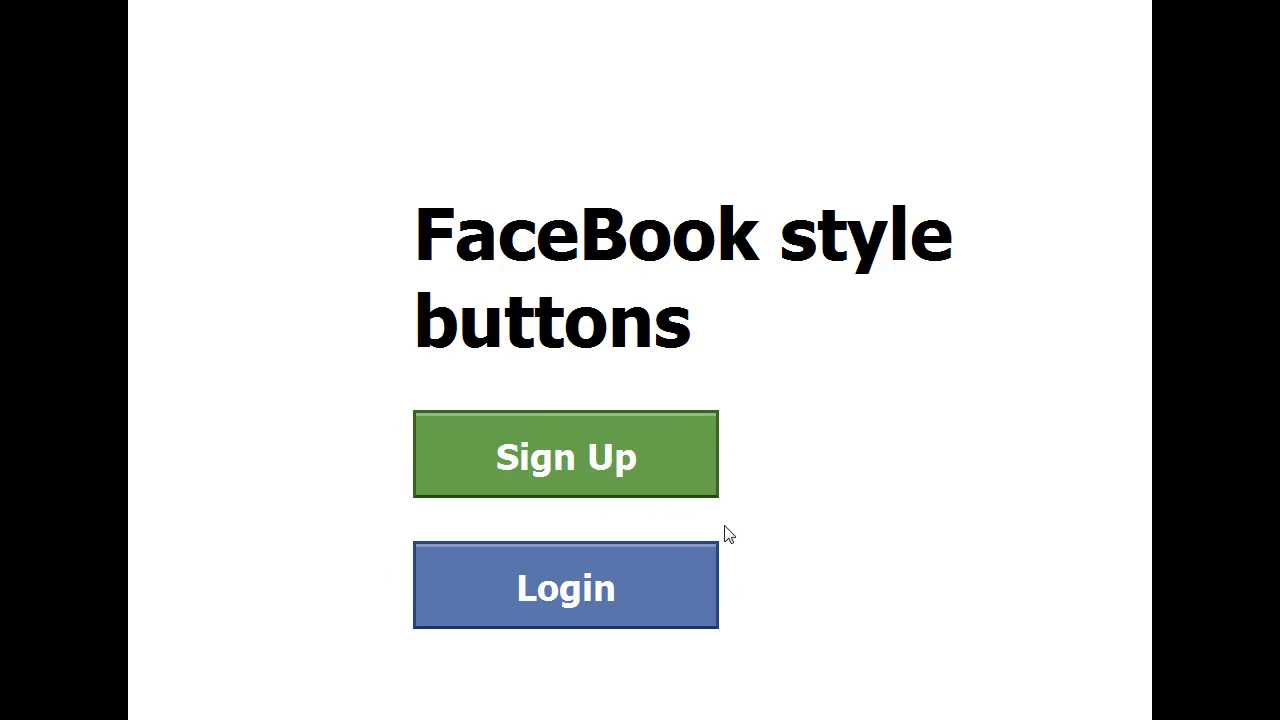
mouse_move(387, 423)
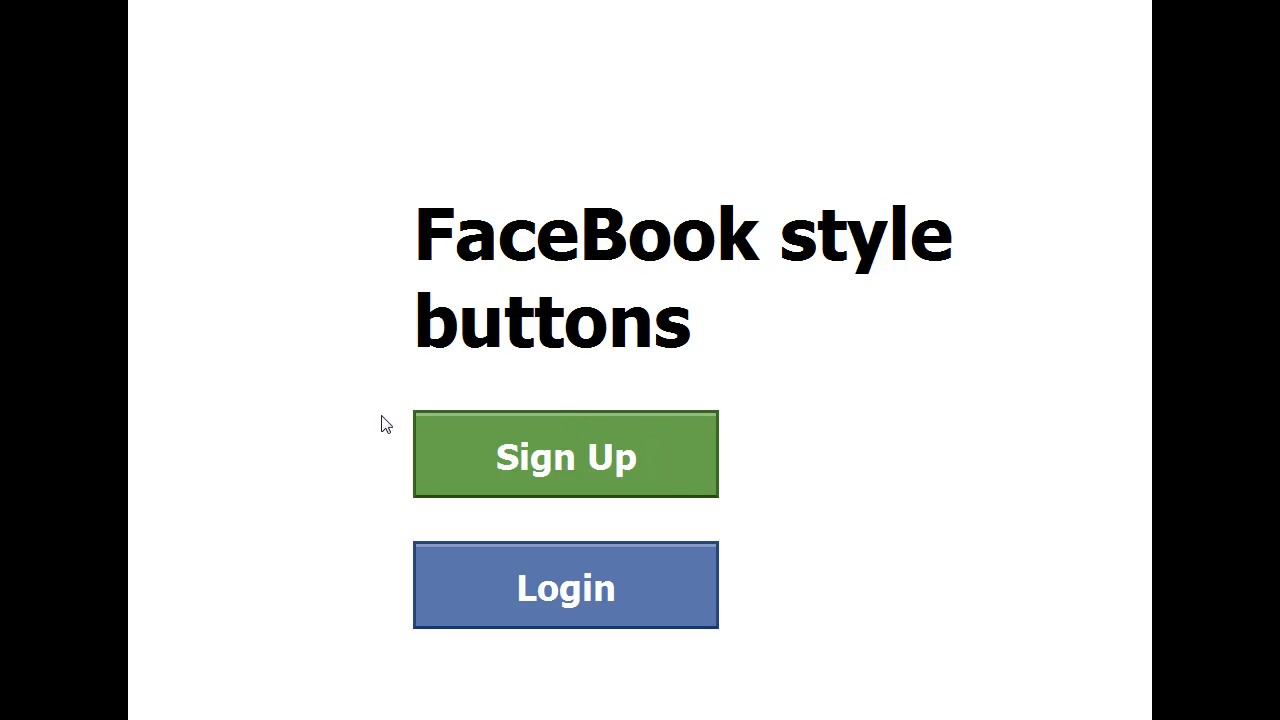
mouse_move(416, 422)
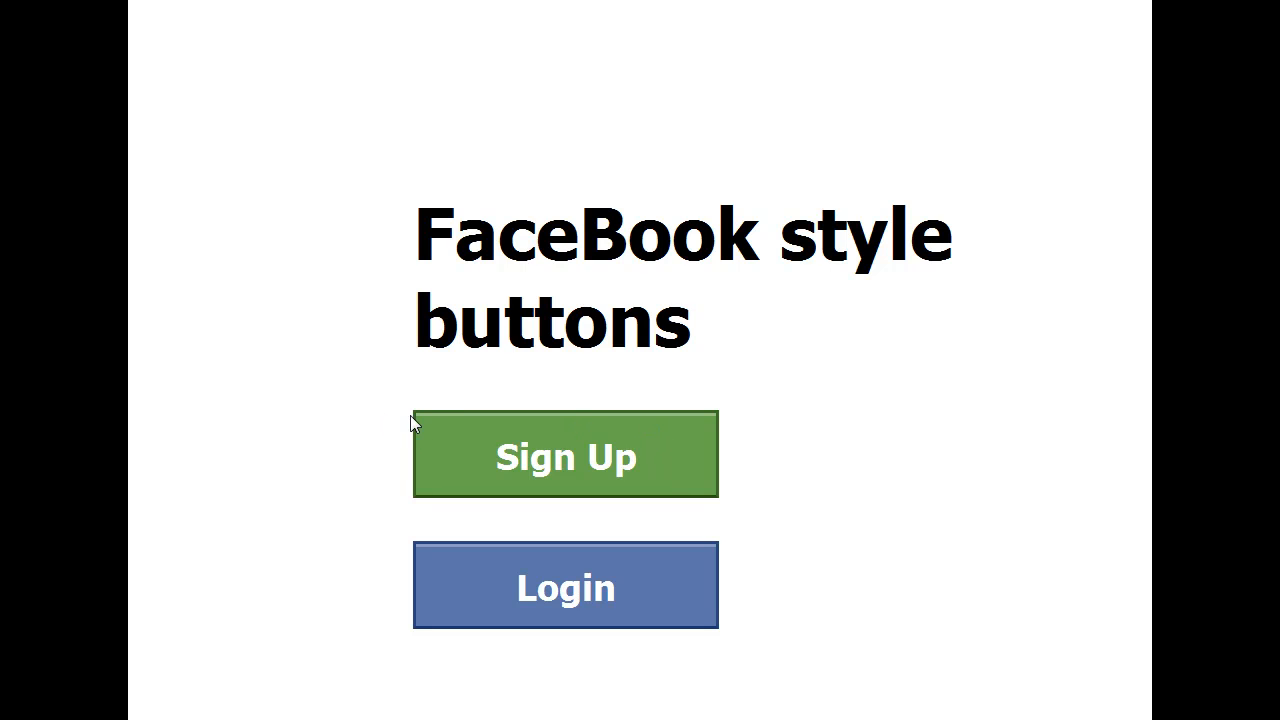
mouse_move(490, 492)
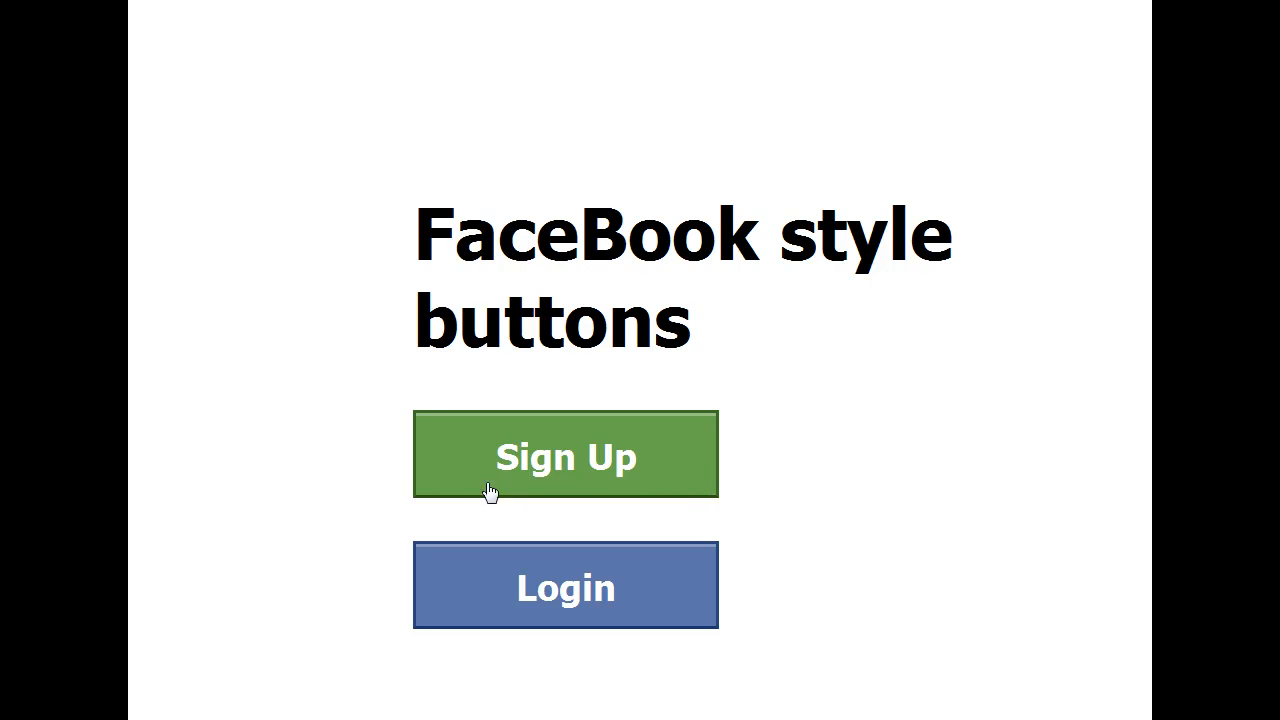
mouse_move(441, 432)
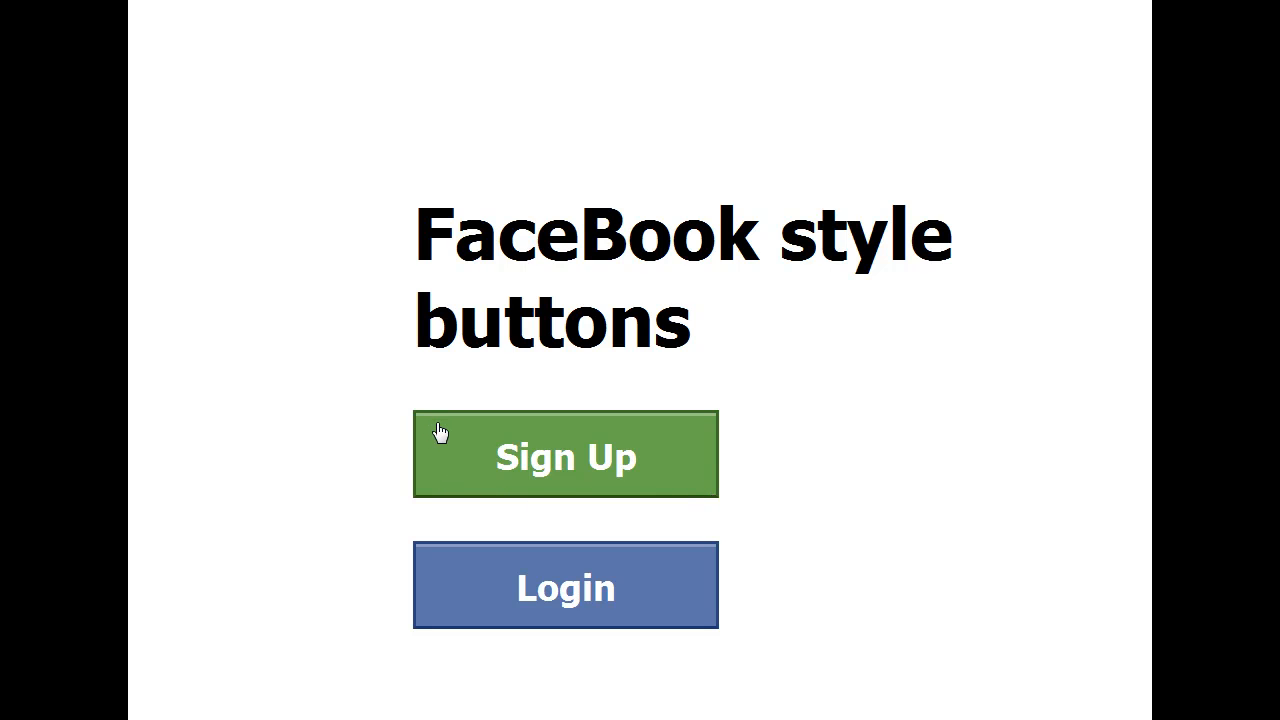
mouse_move(463, 461)
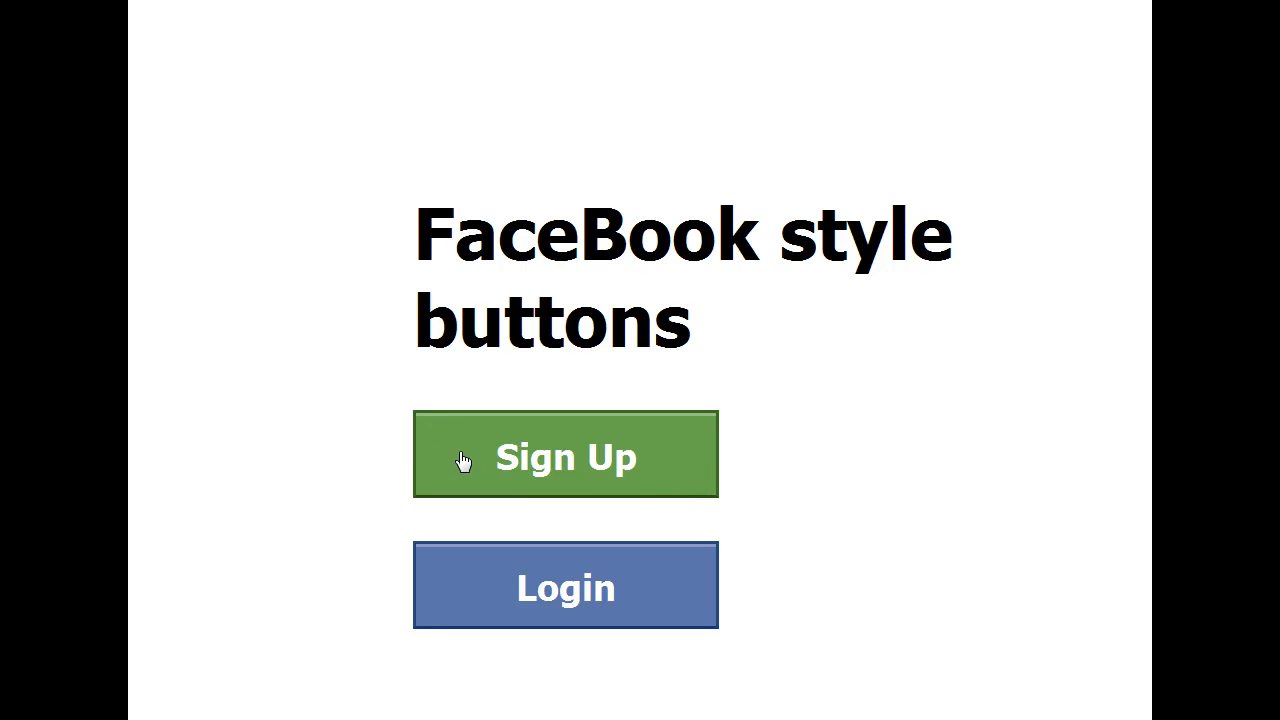
mouse_move(492, 458)
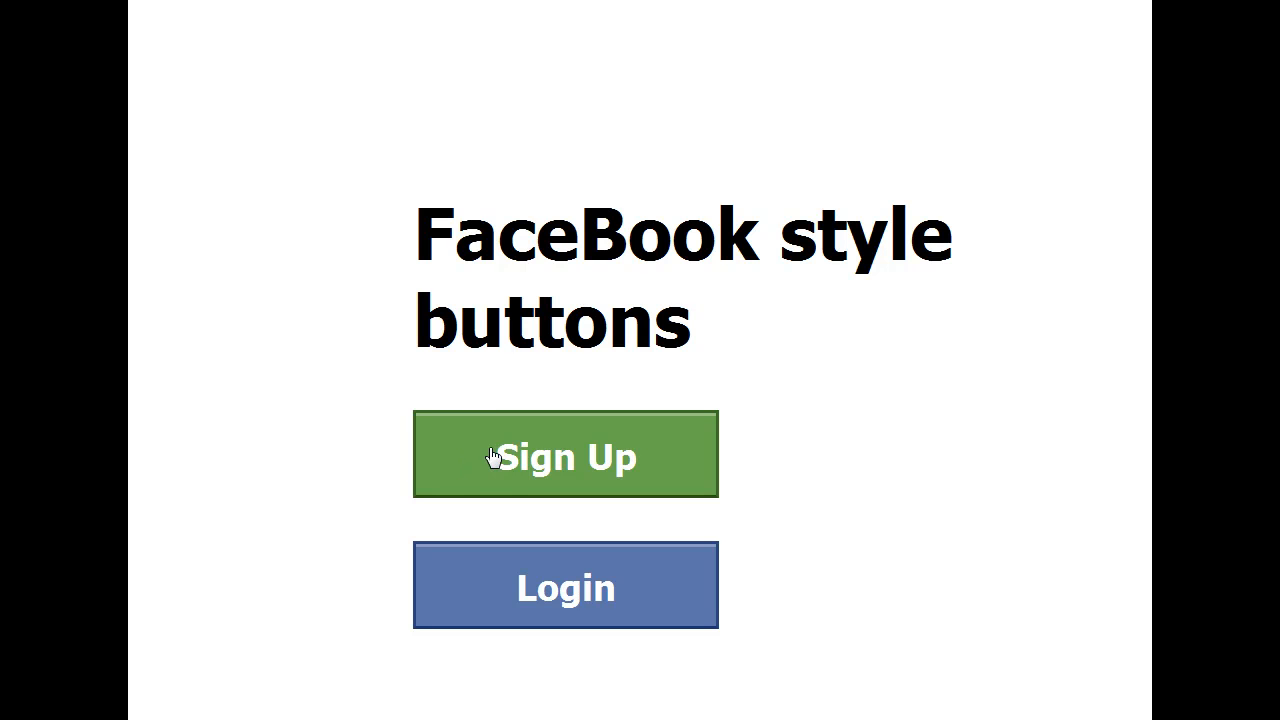
mouse_move(490, 435)
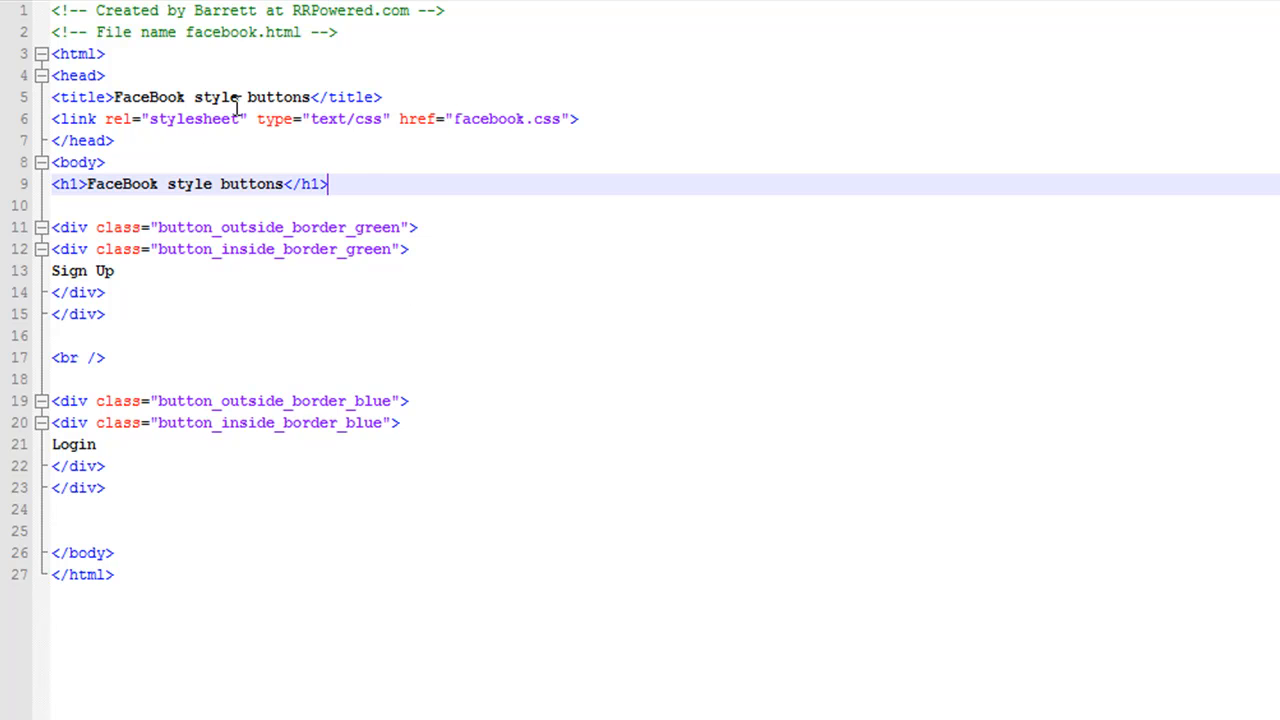
mouse_move(203, 65)
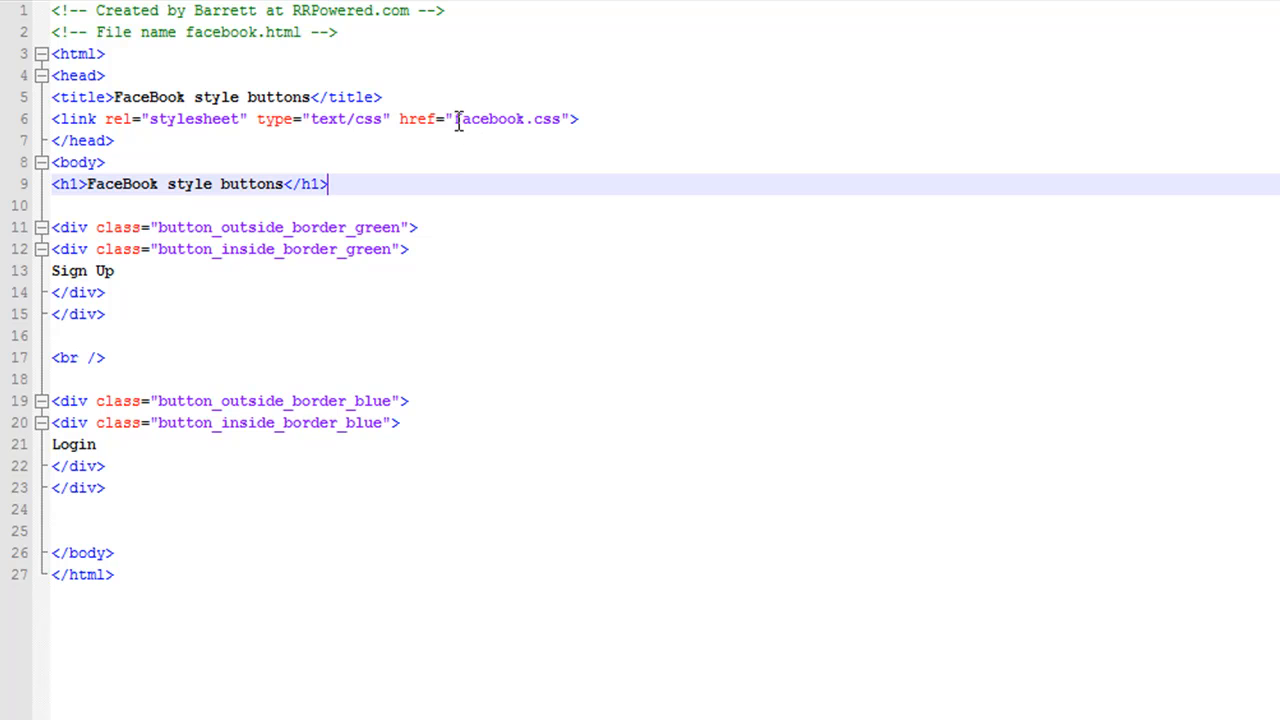
mouse_move(543, 119)
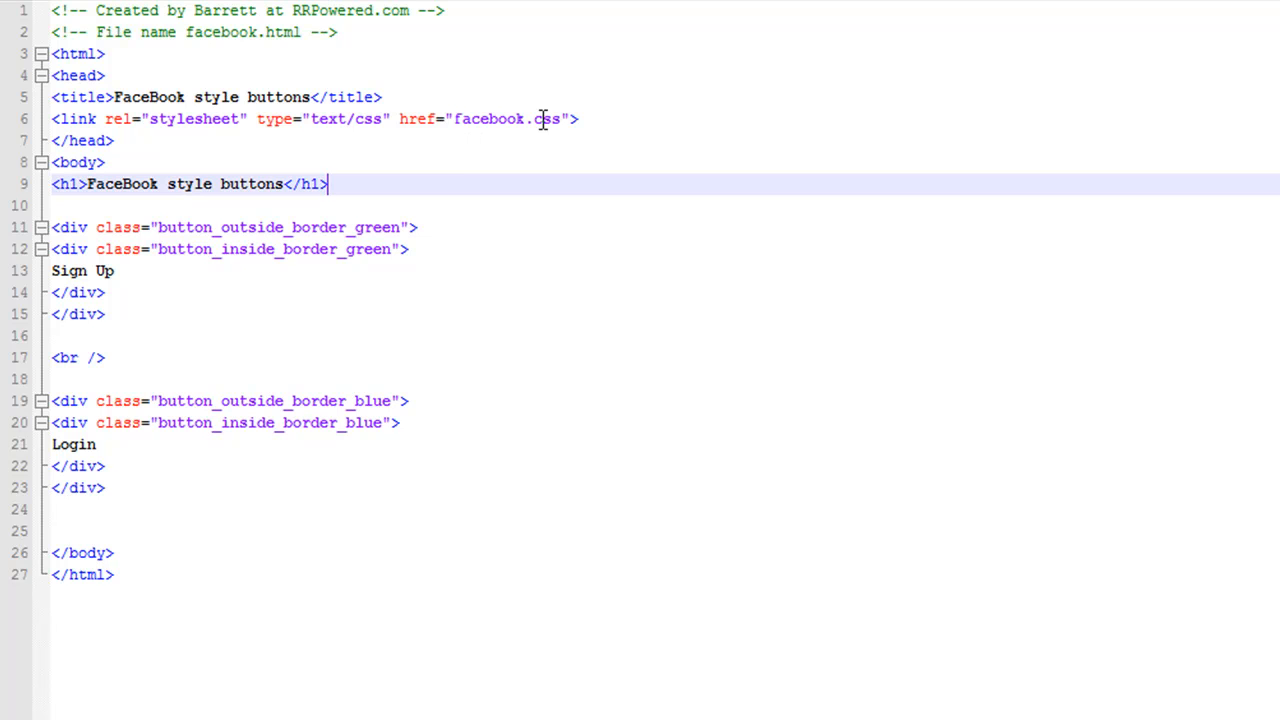
mouse_move(137, 270)
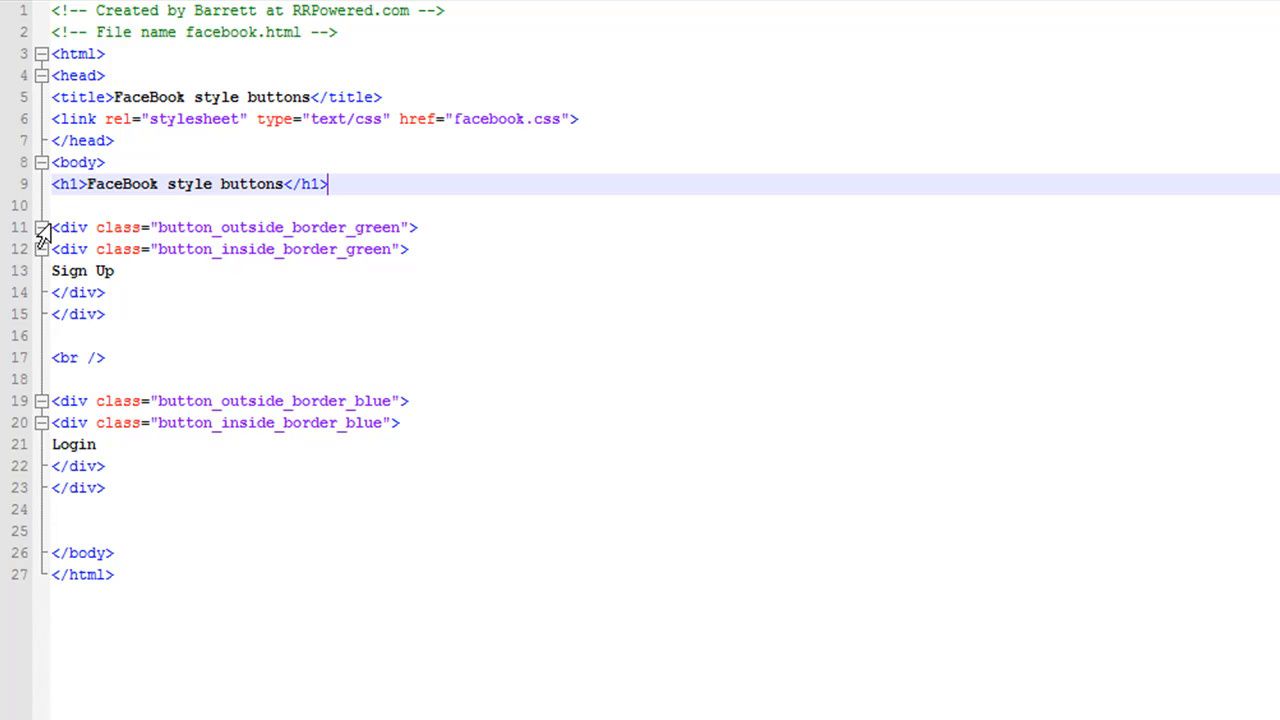
left_click(100, 314)
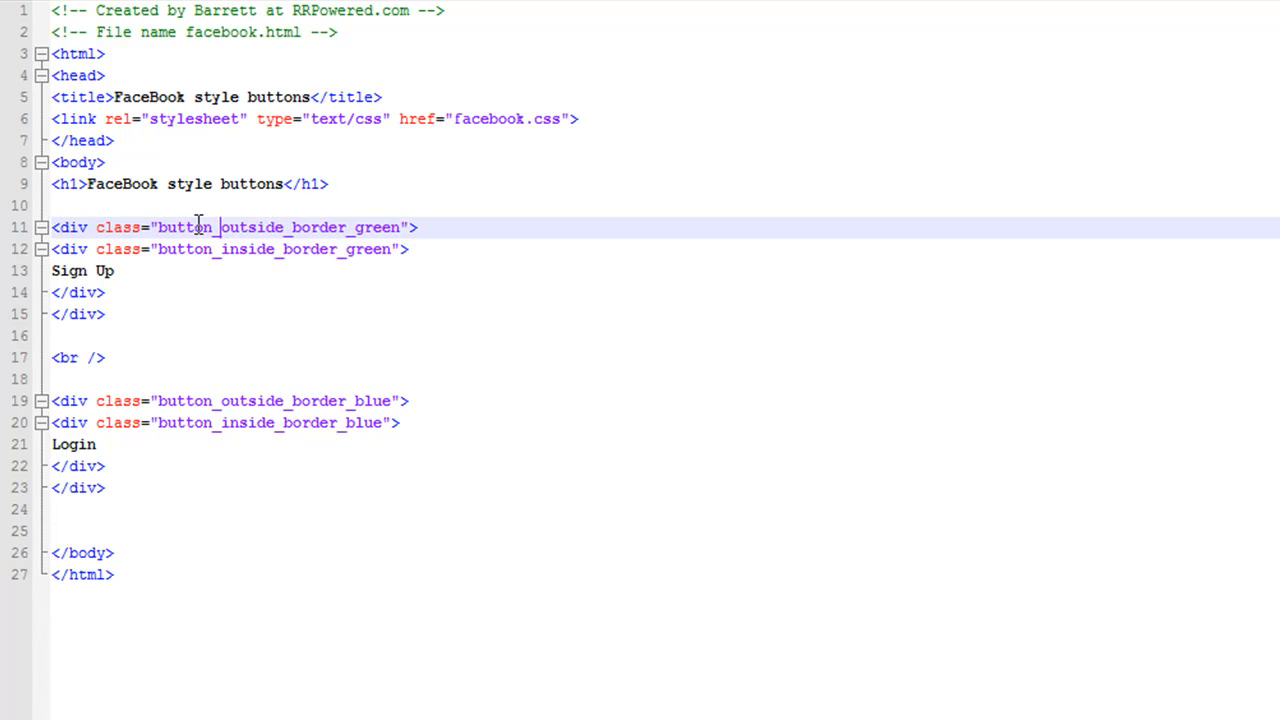
mouse_move(390, 249)
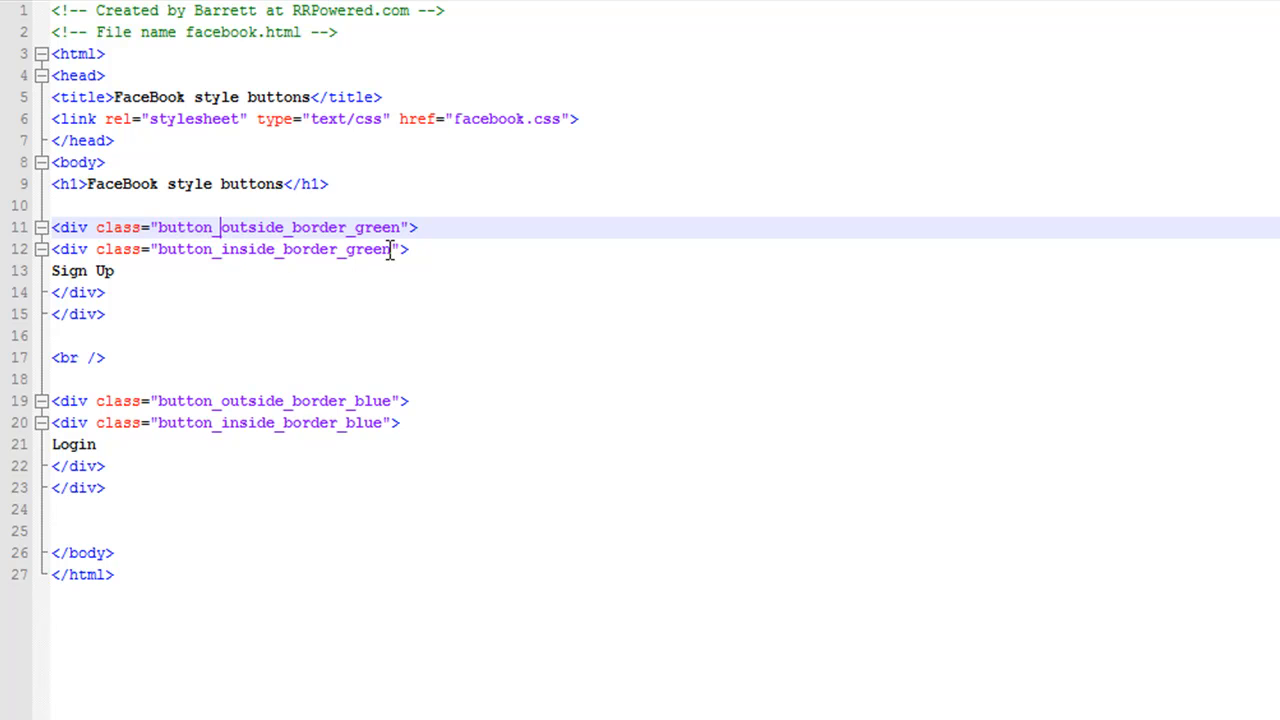
mouse_move(252, 249)
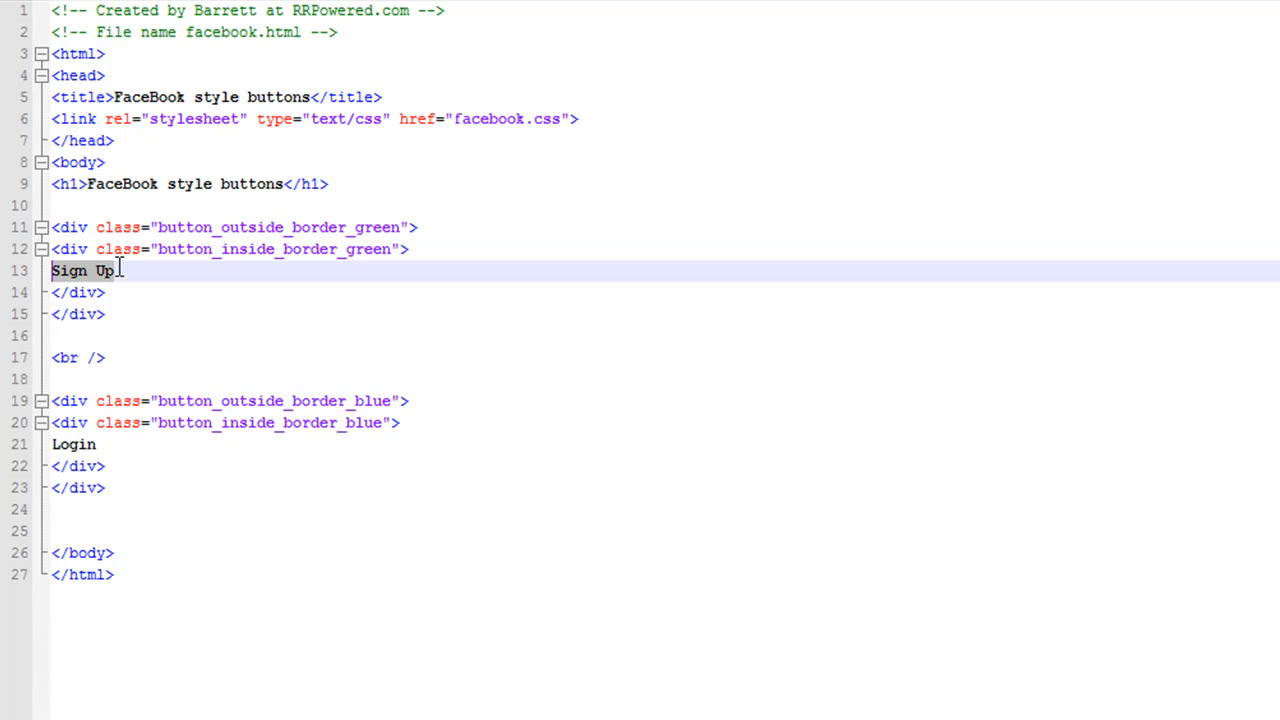
mouse_move(338, 441)
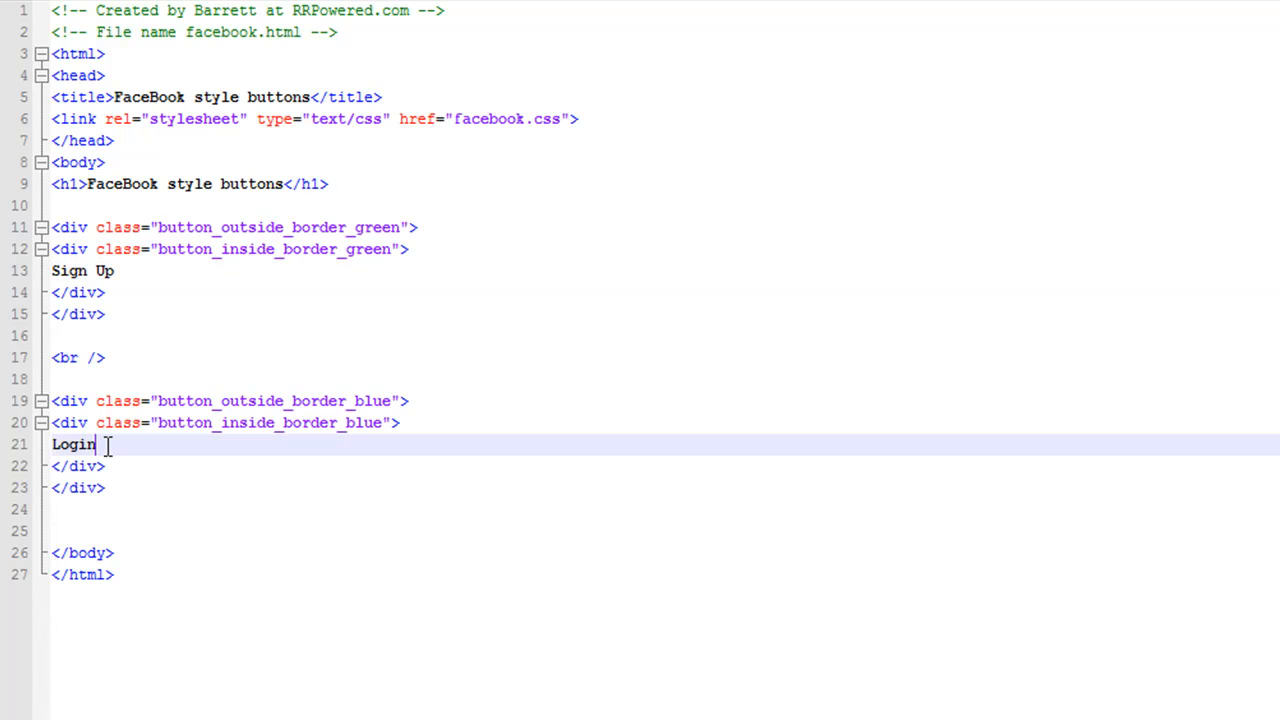
mouse_move(265, 435)
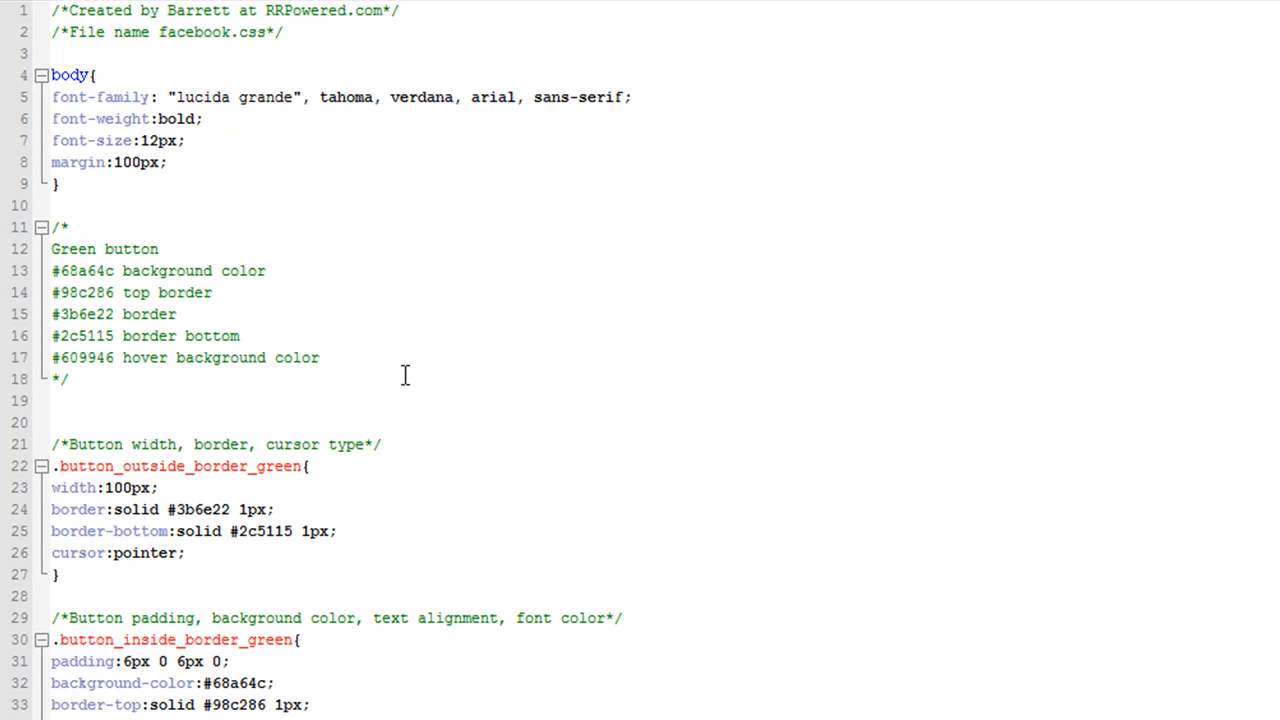
mouse_move(234, 140)
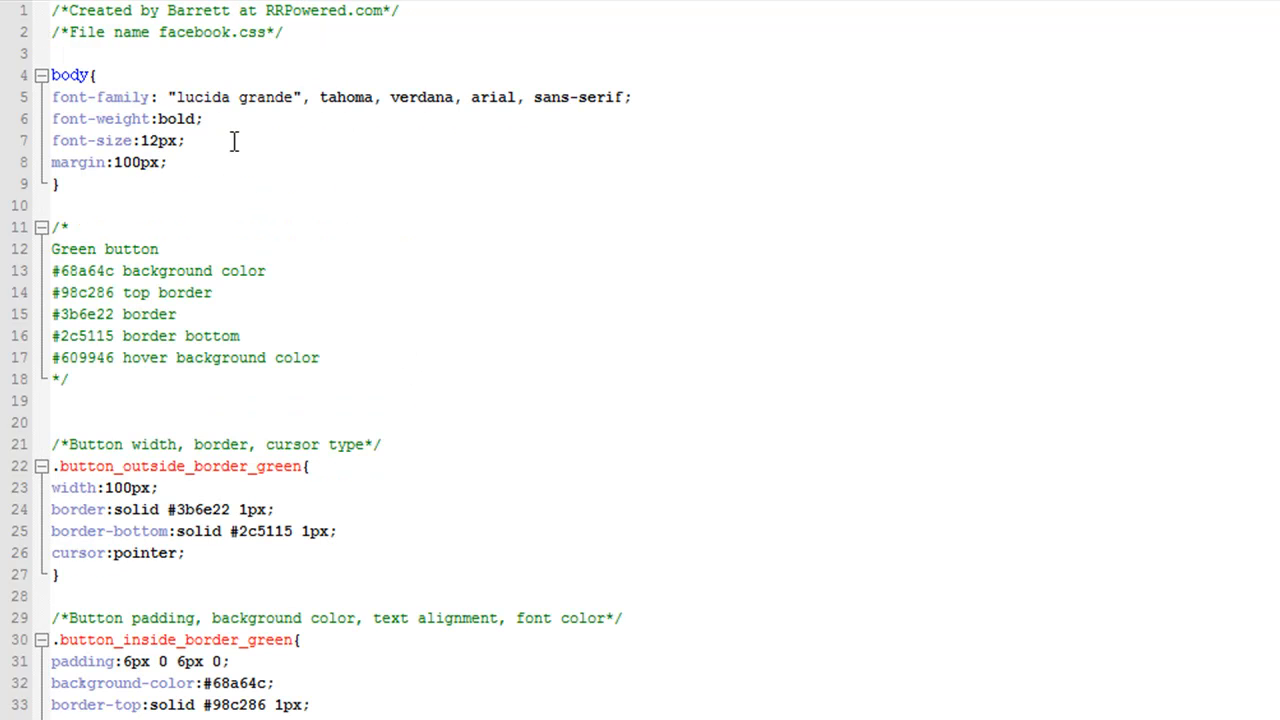
mouse_move(251, 32)
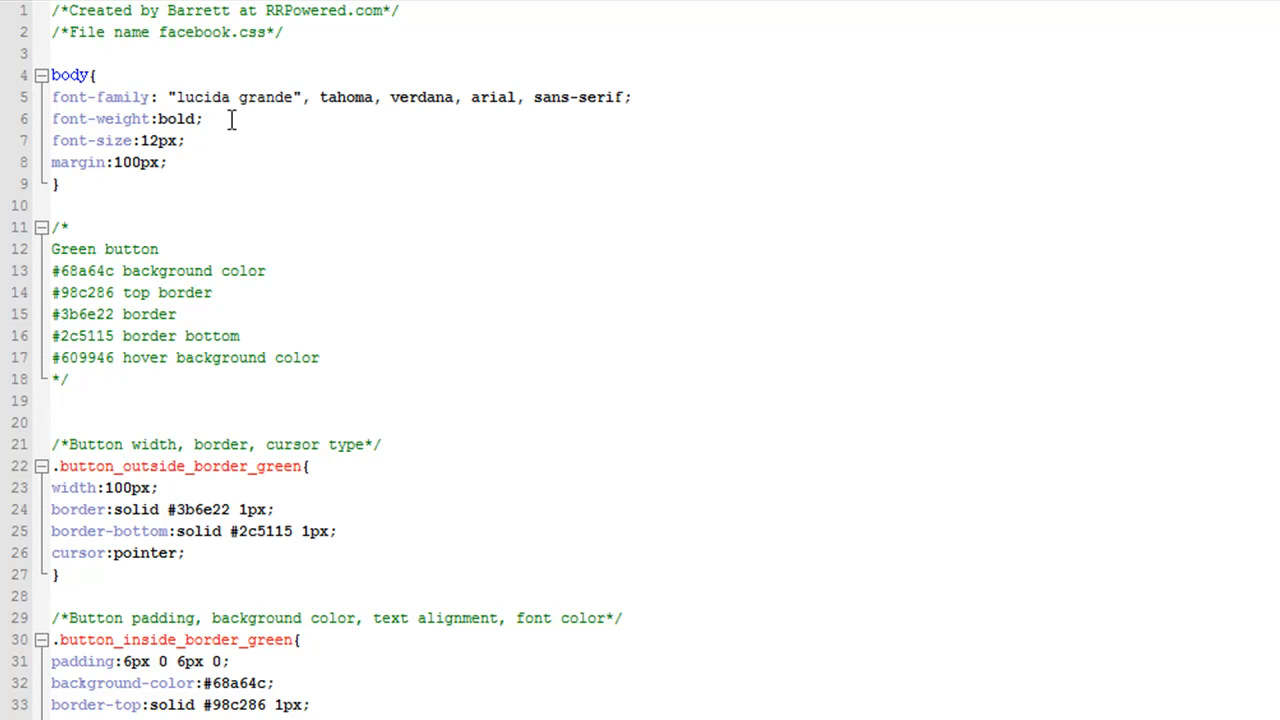
mouse_move(170, 97)
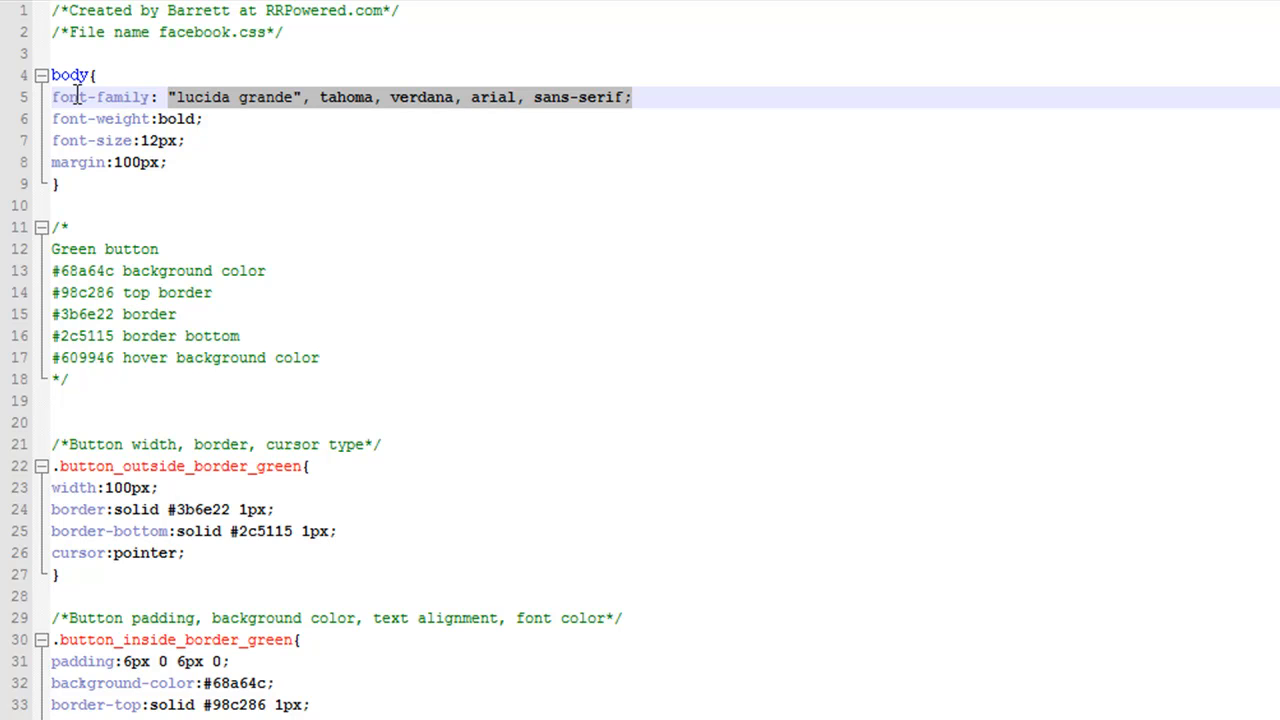
mouse_move(168, 107)
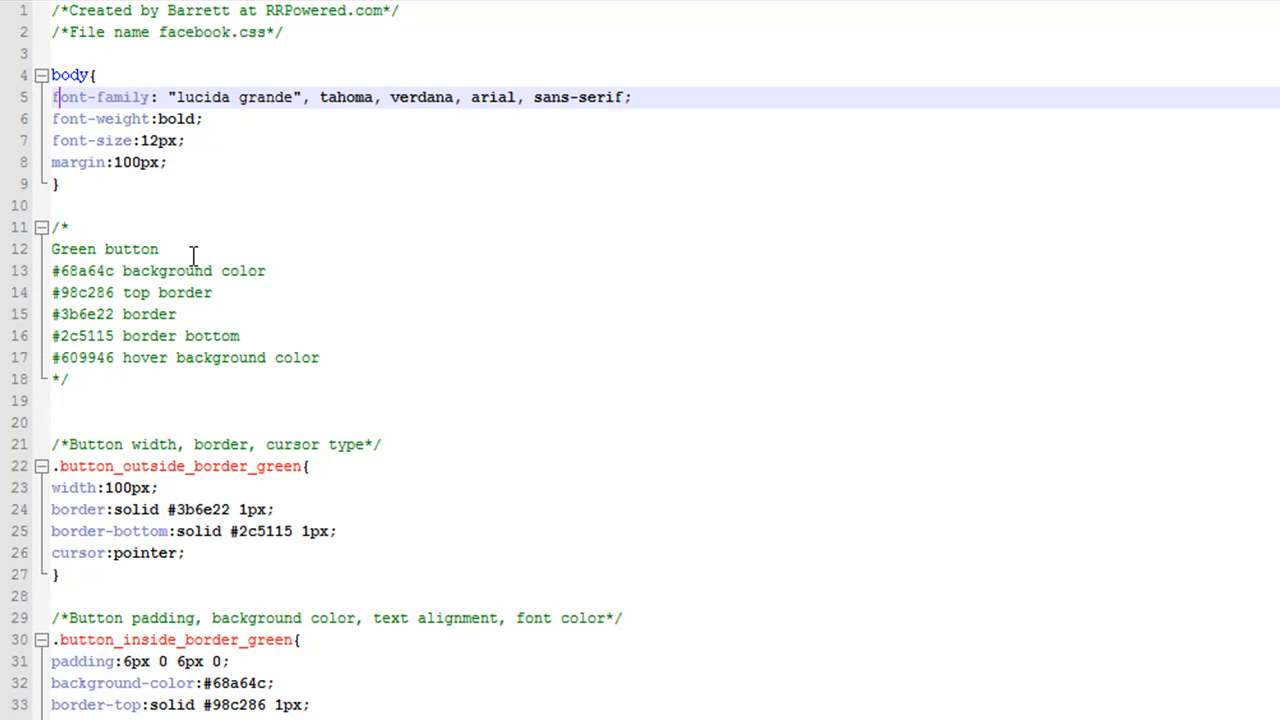
mouse_move(193, 253)
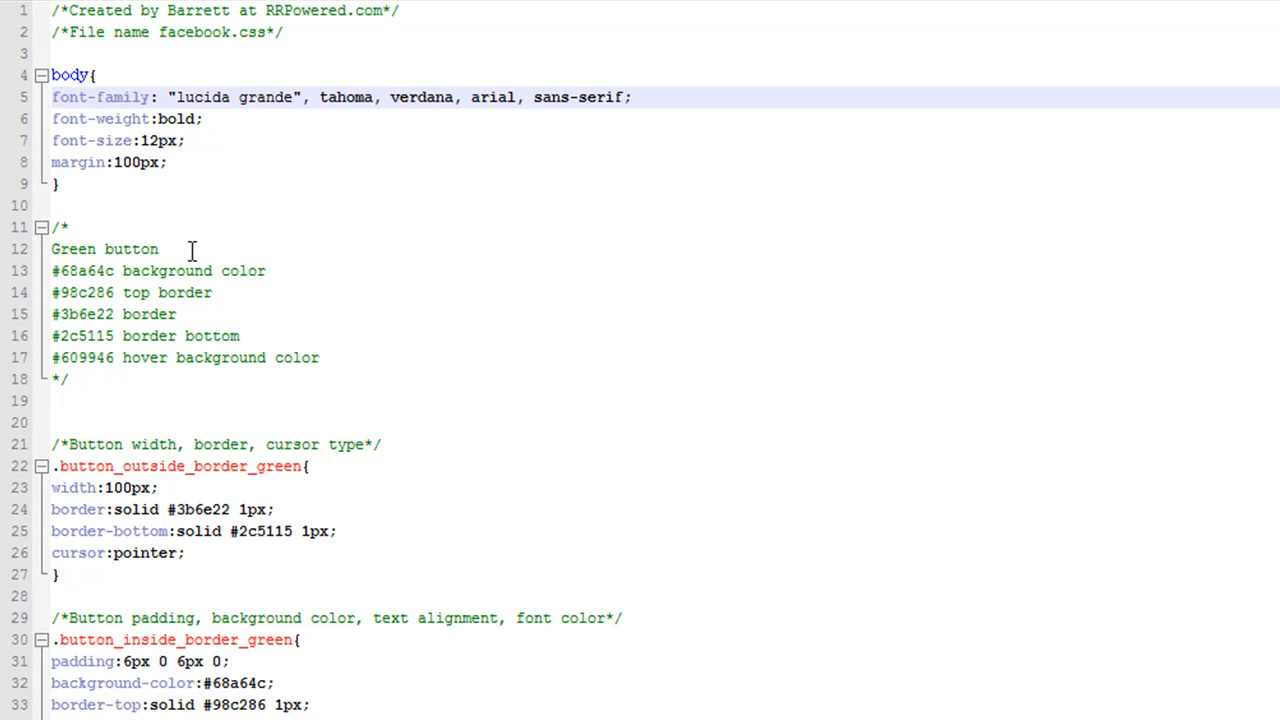
mouse_move(113, 140)
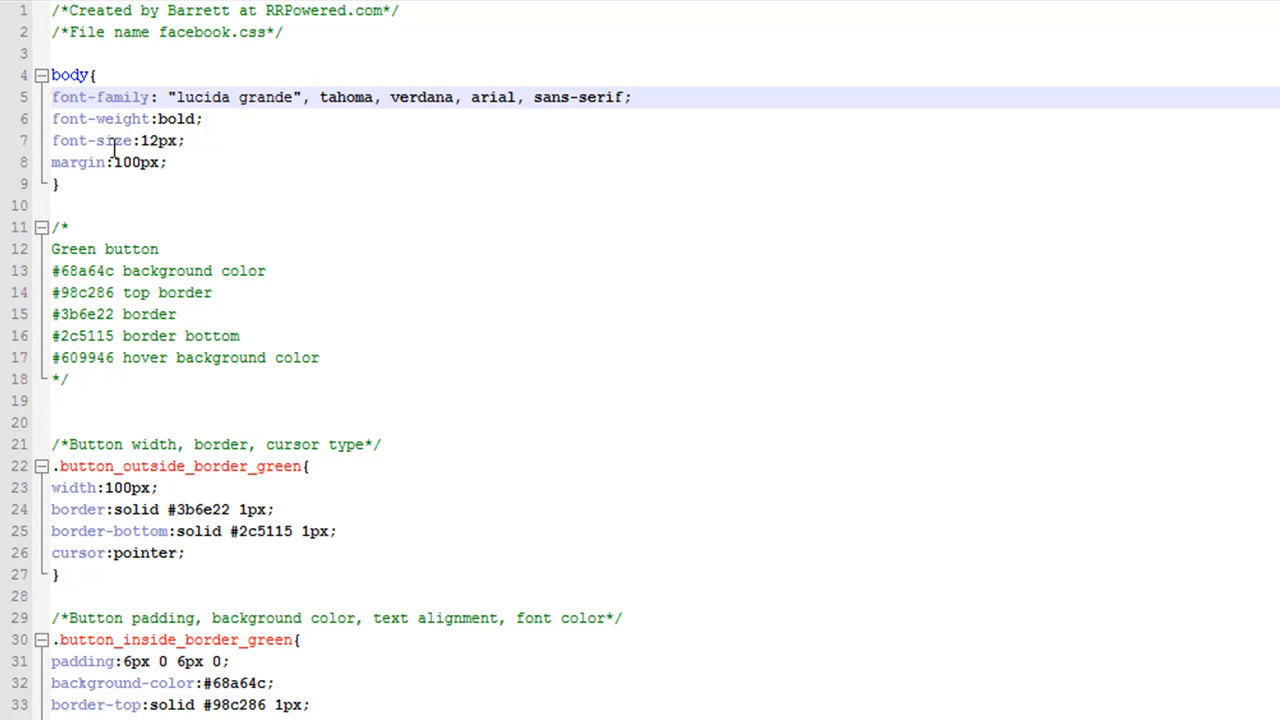
mouse_move(170, 97)
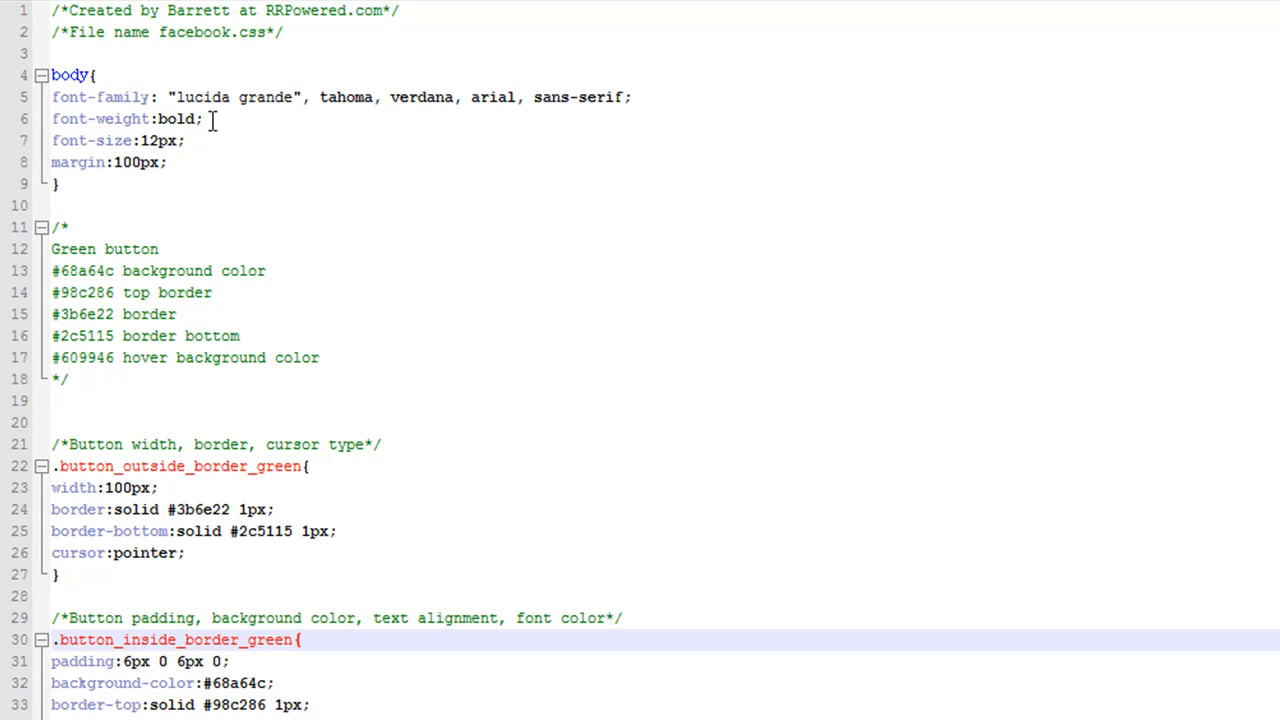
double_click(176, 118)
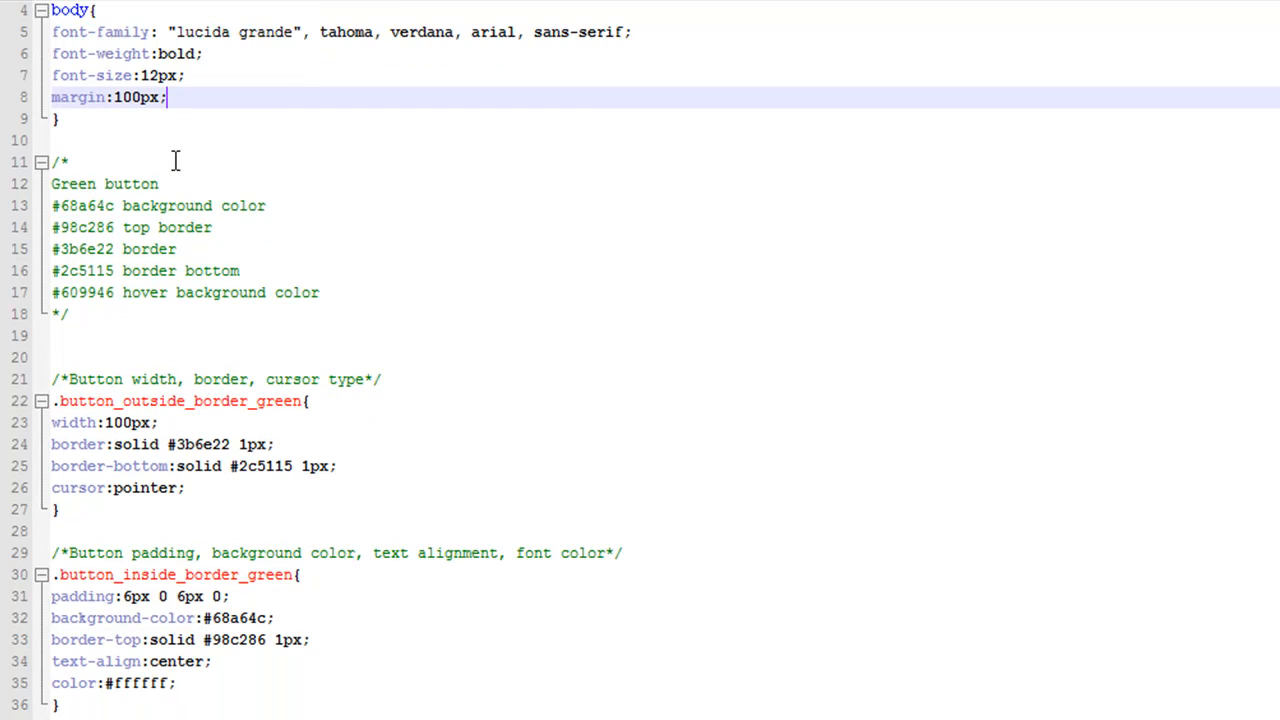
scroll("down", 3)
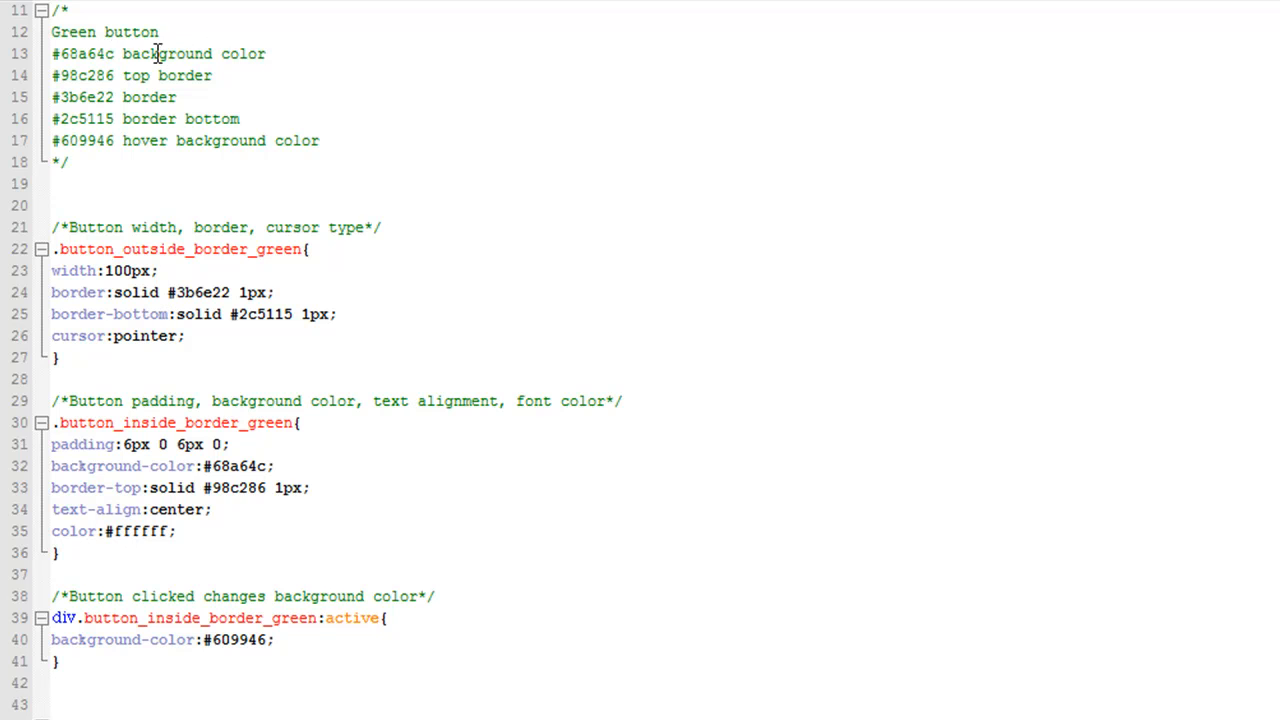
mouse_move(268, 54)
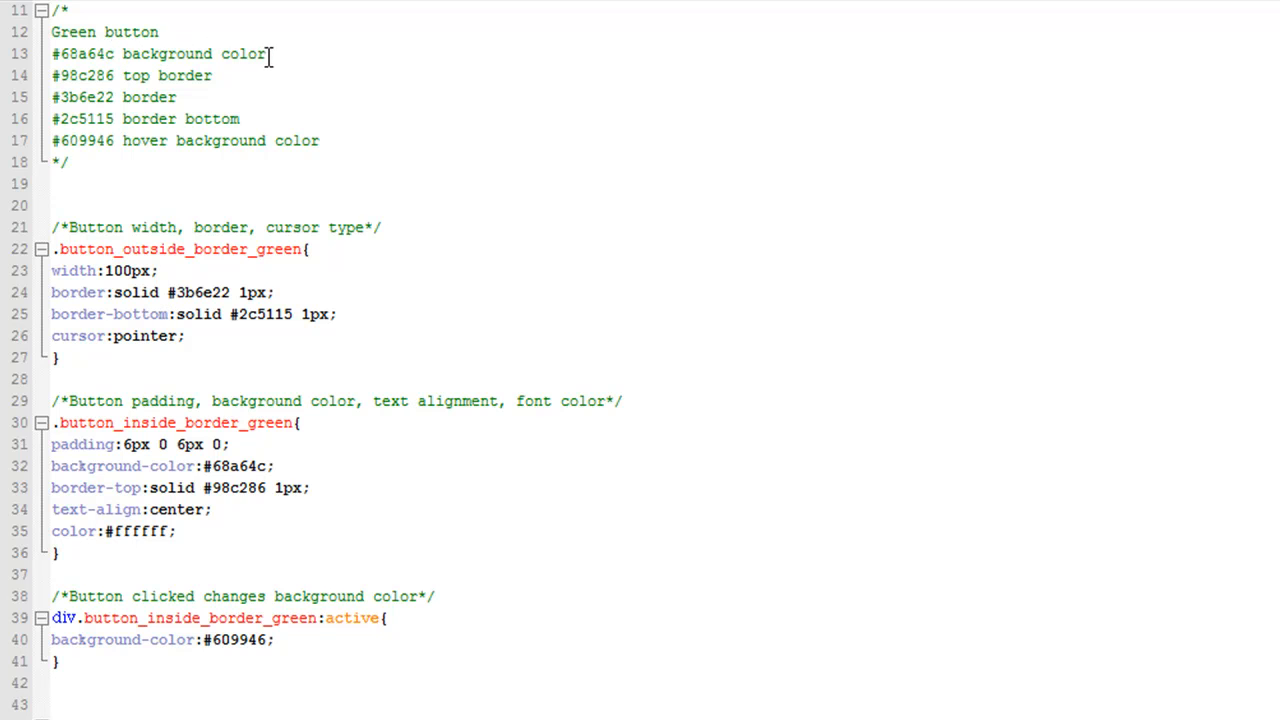
mouse_move(142, 78)
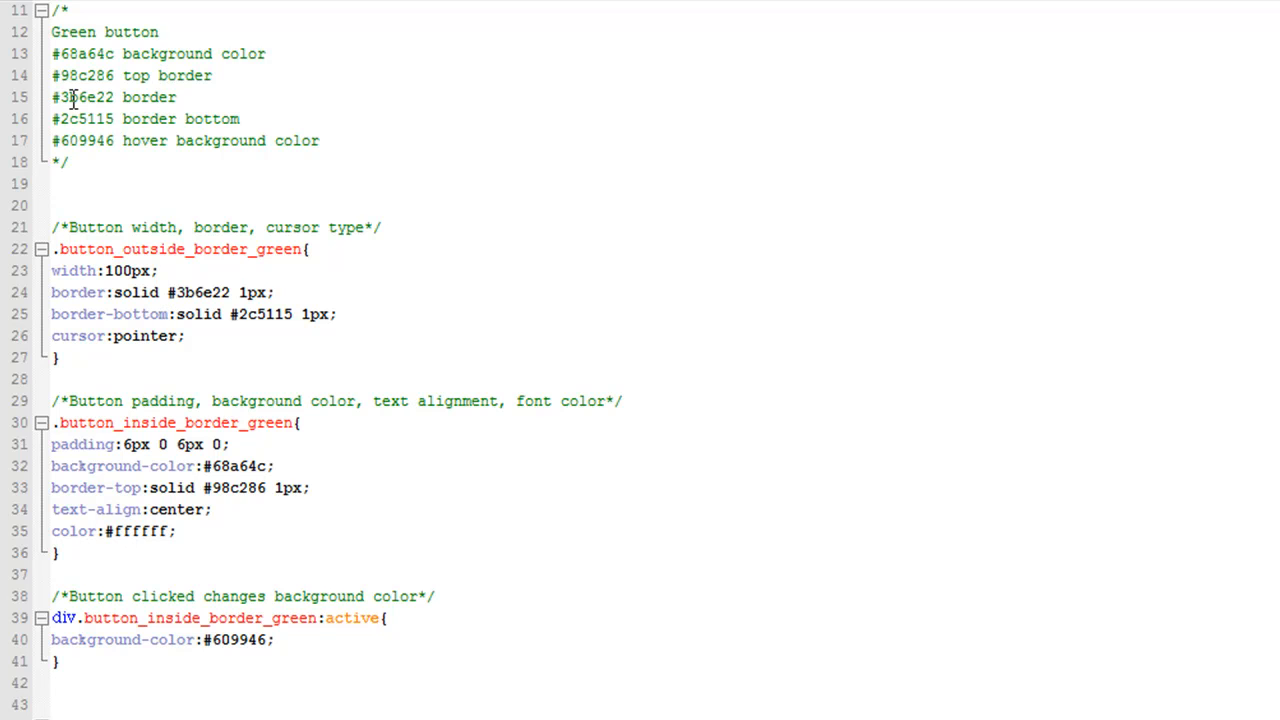
mouse_move(113, 101)
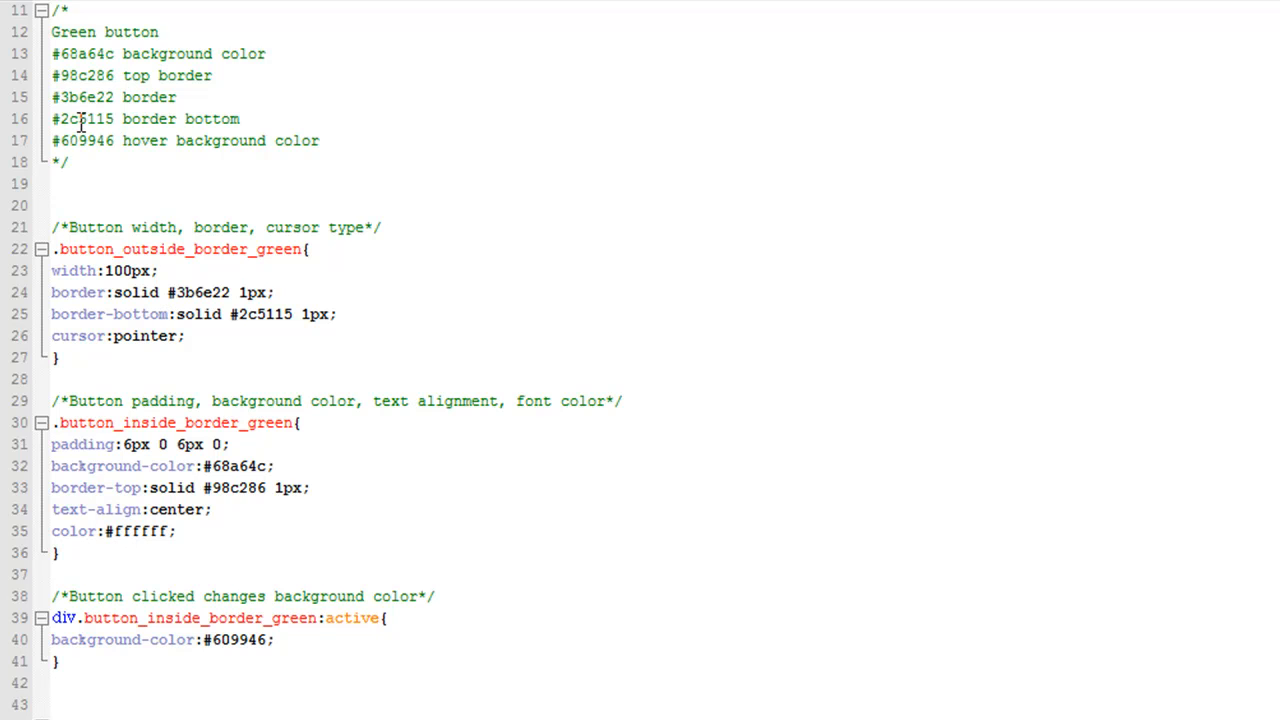
mouse_move(62, 119)
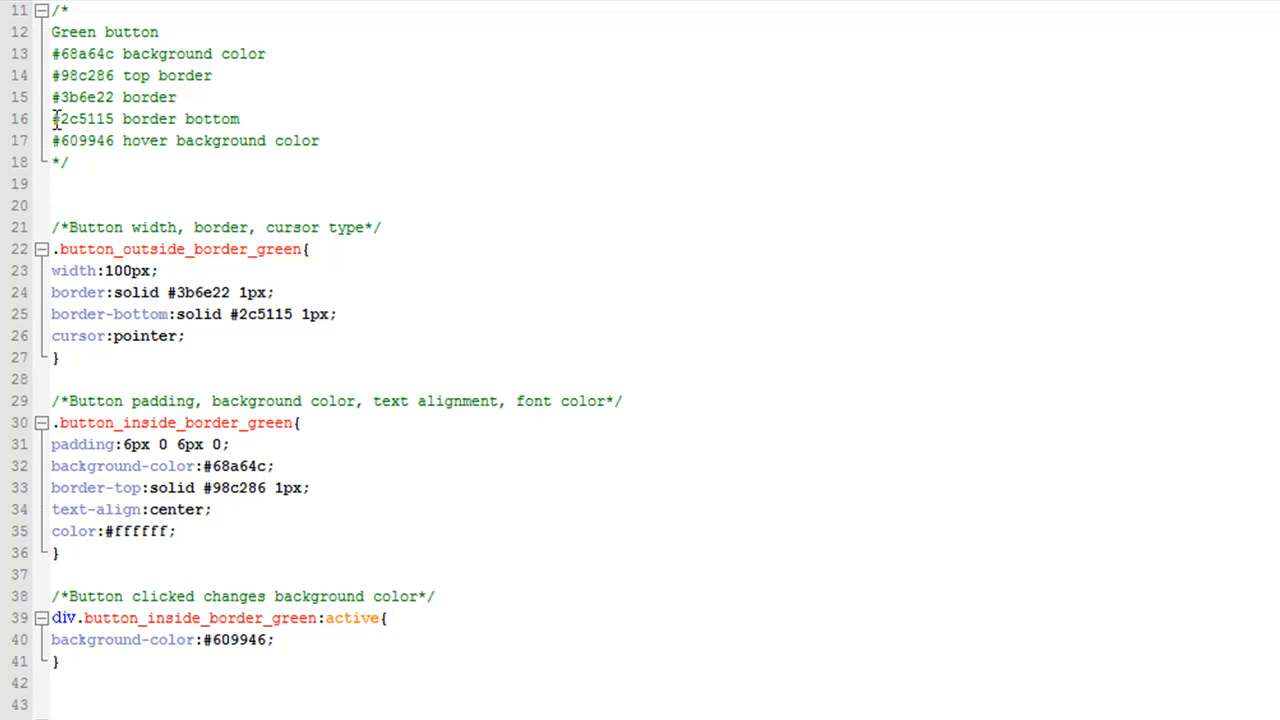
mouse_move(181, 140)
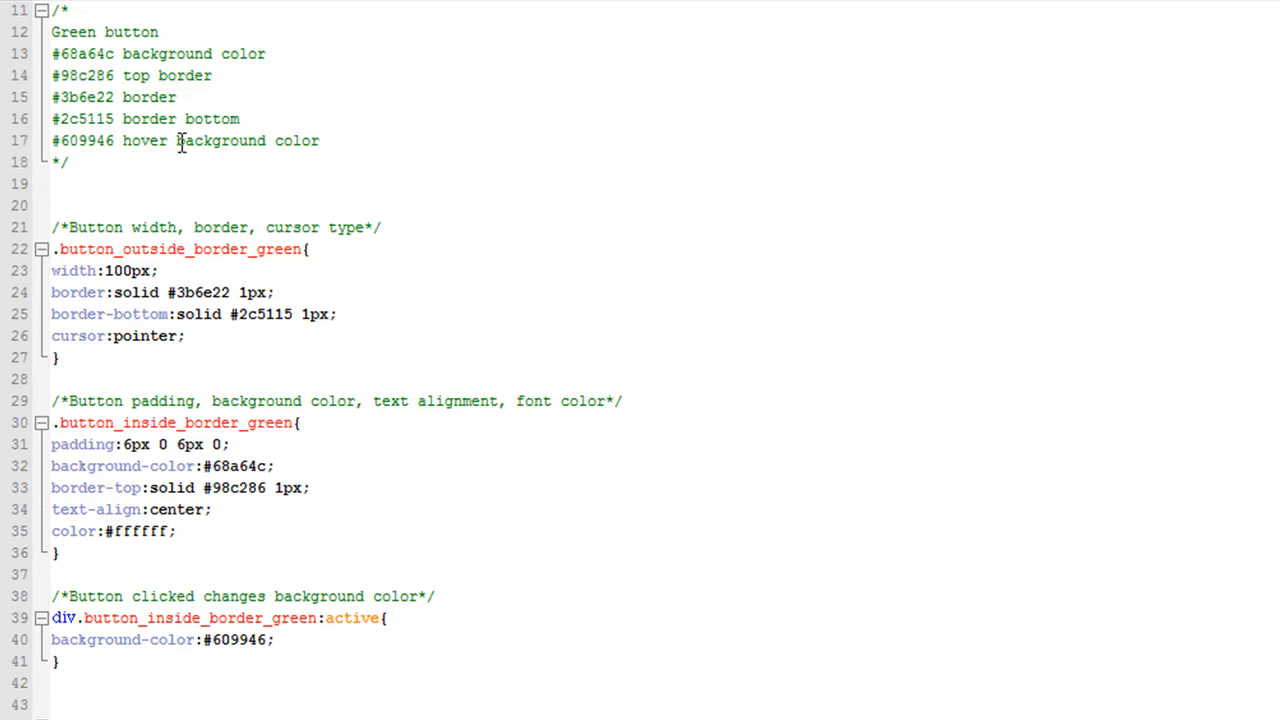
double_click(144, 140)
type("cli")
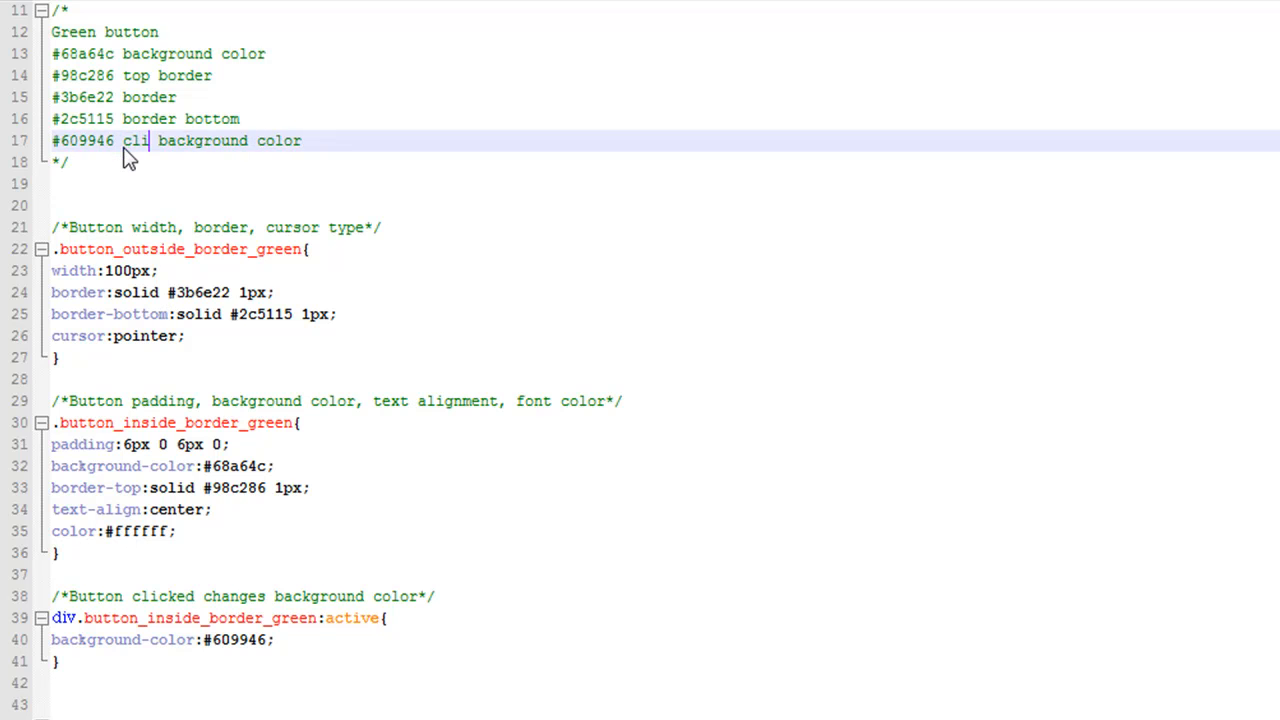
type("ck")
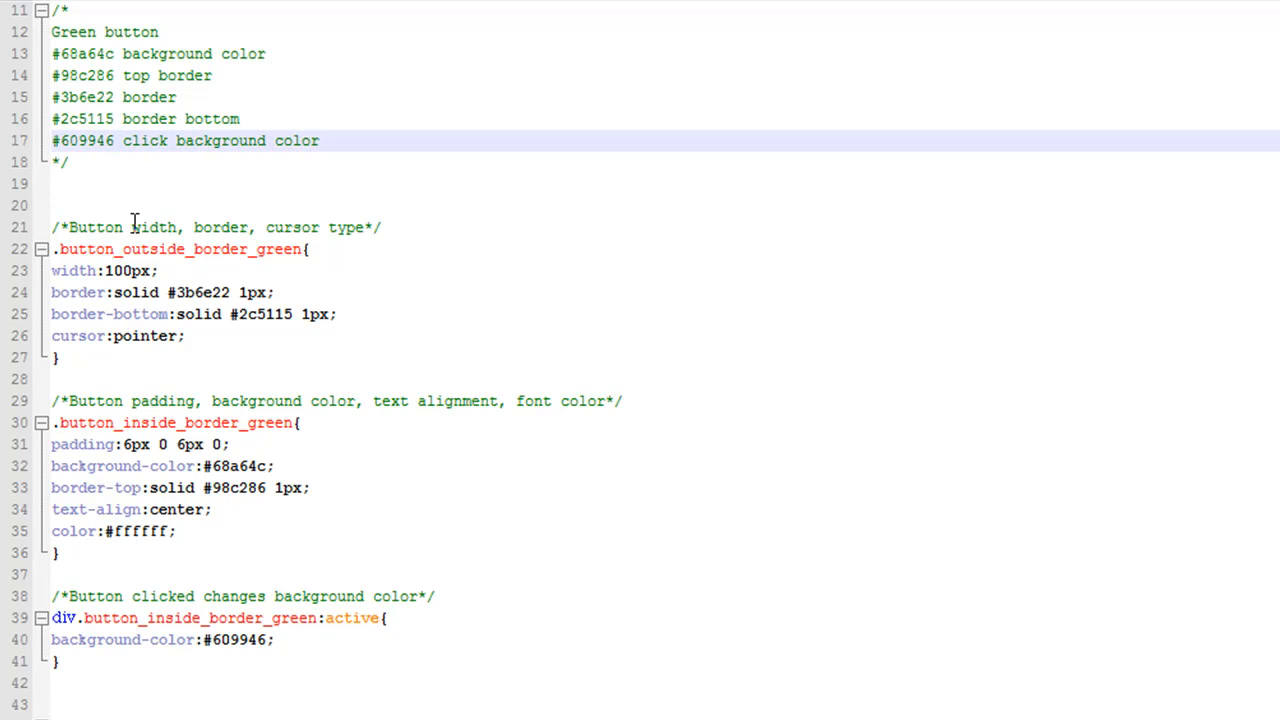
mouse_move(222, 140)
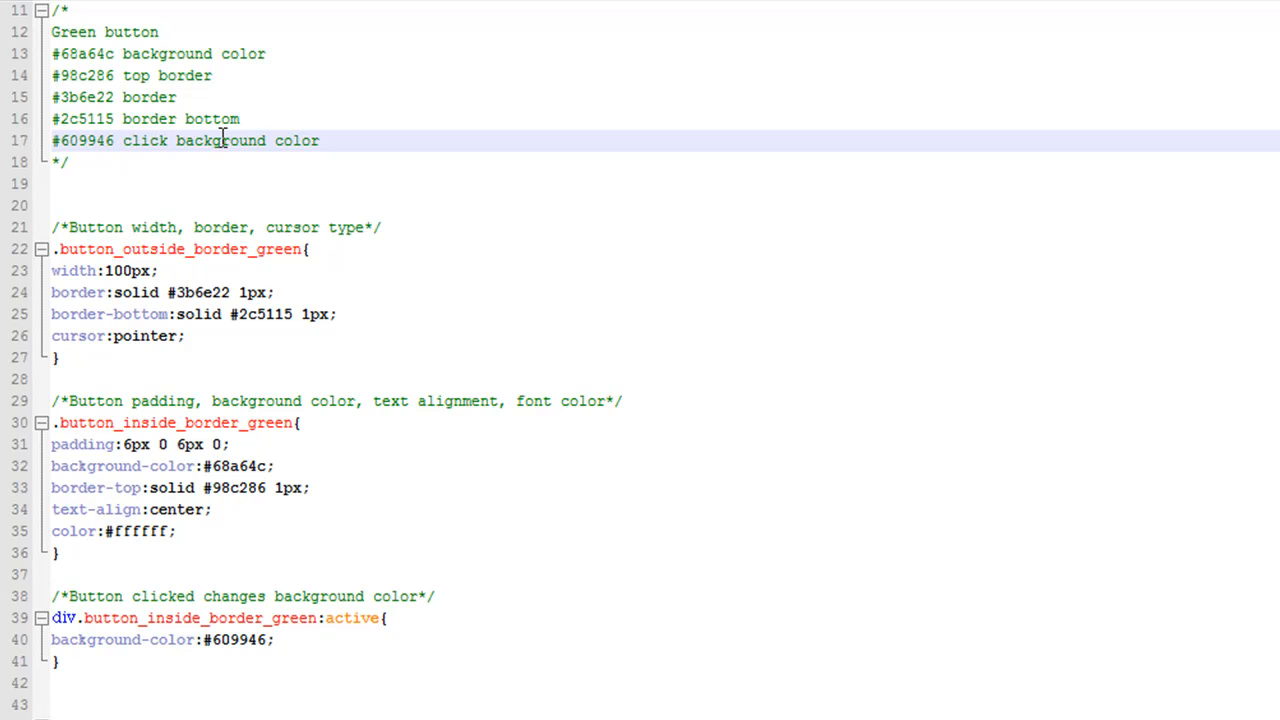
scroll("down", 3)
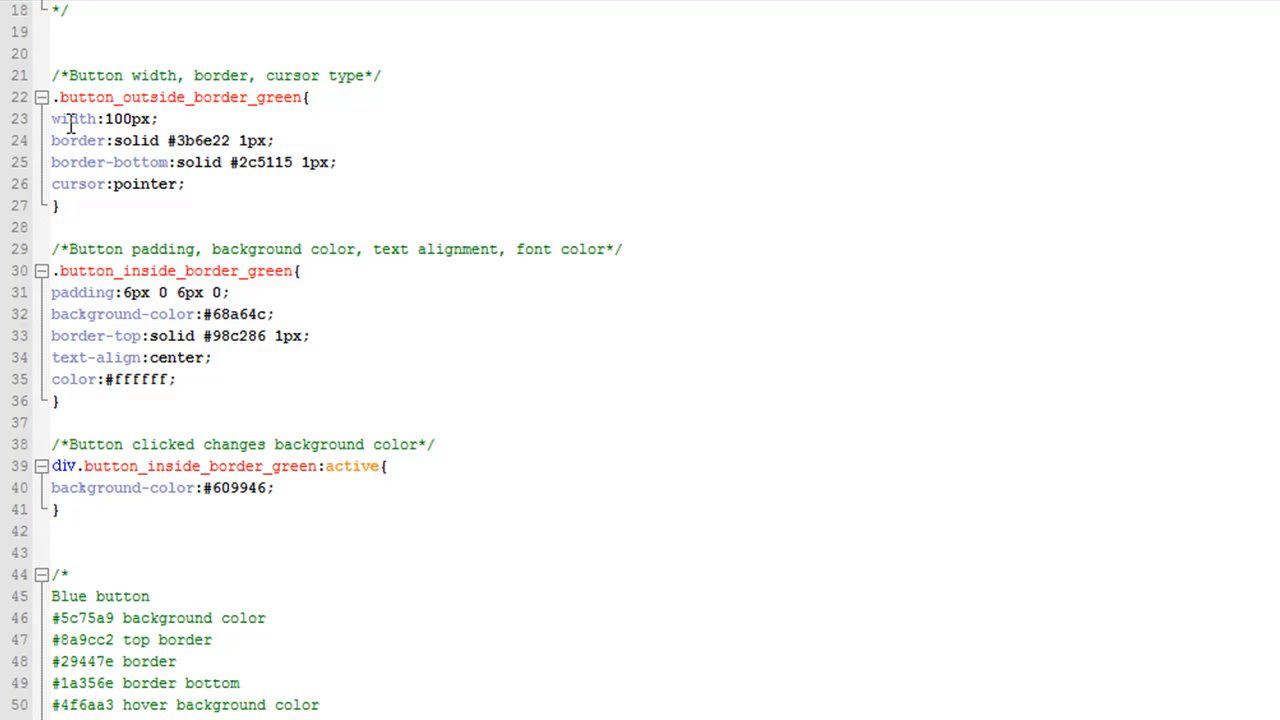
scroll("up", 3)
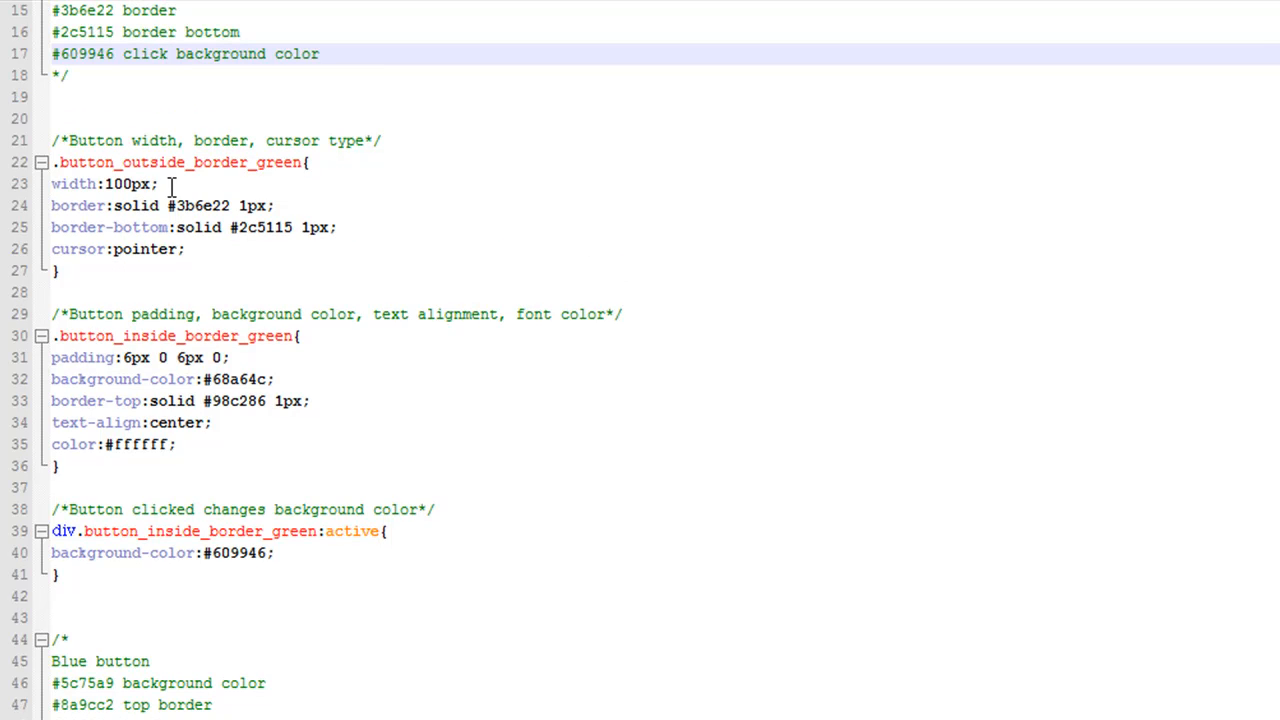
scroll("down", 3)
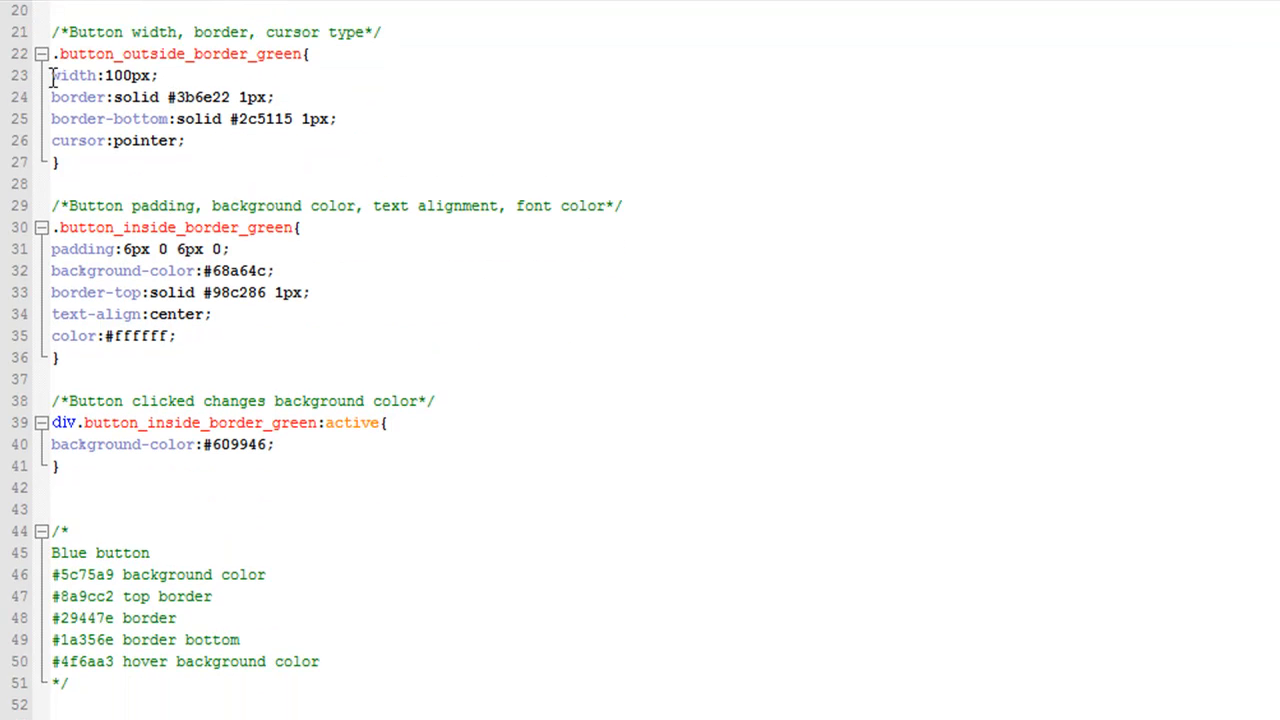
mouse_move(170, 76)
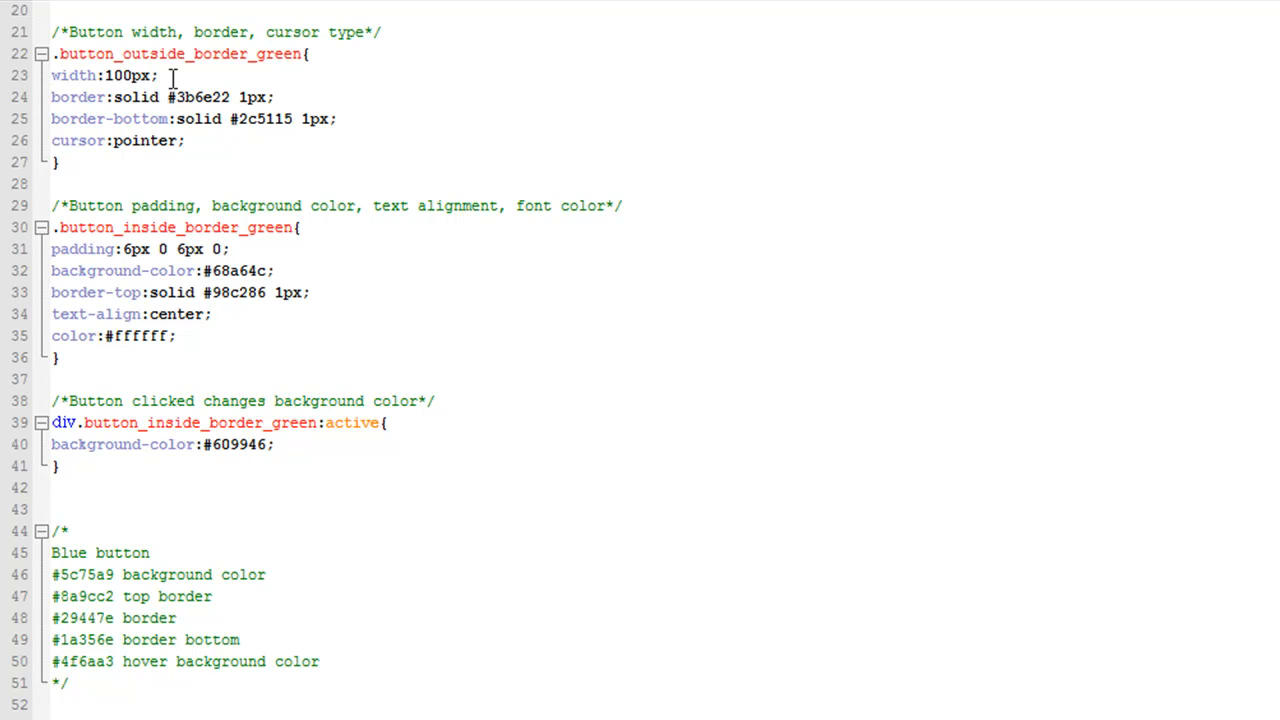
mouse_move(75, 80)
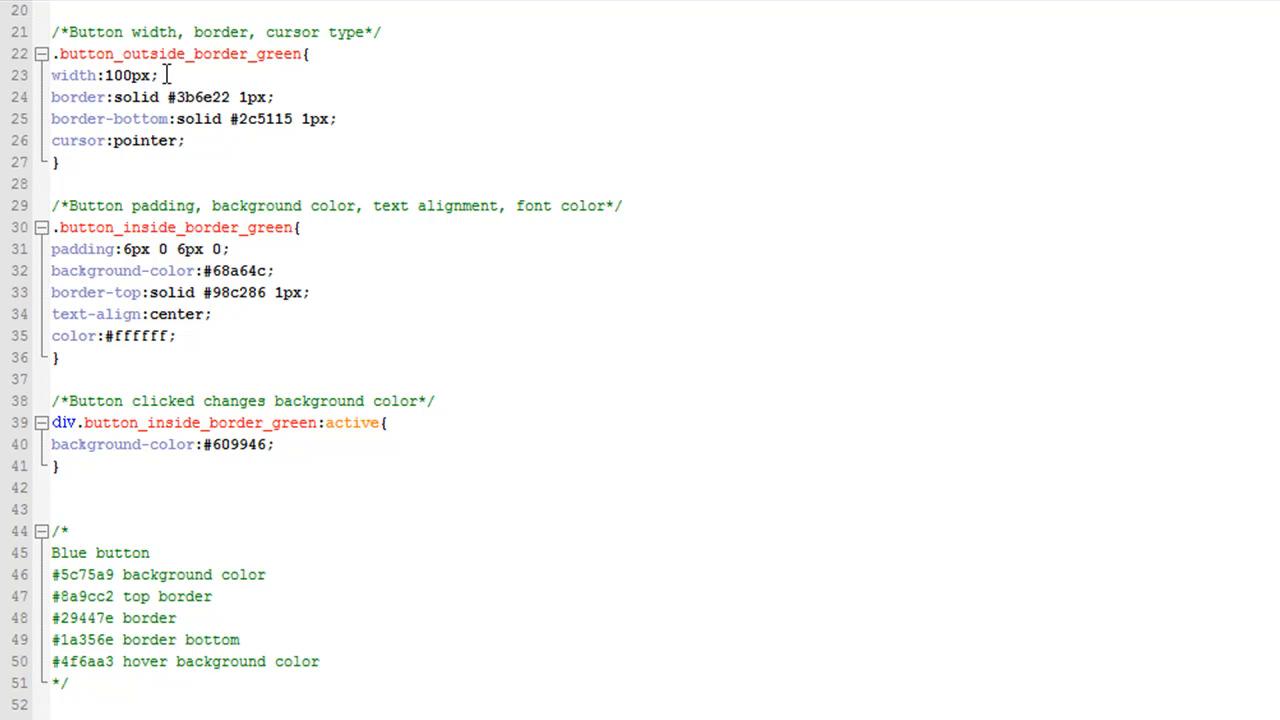
mouse_move(78, 96)
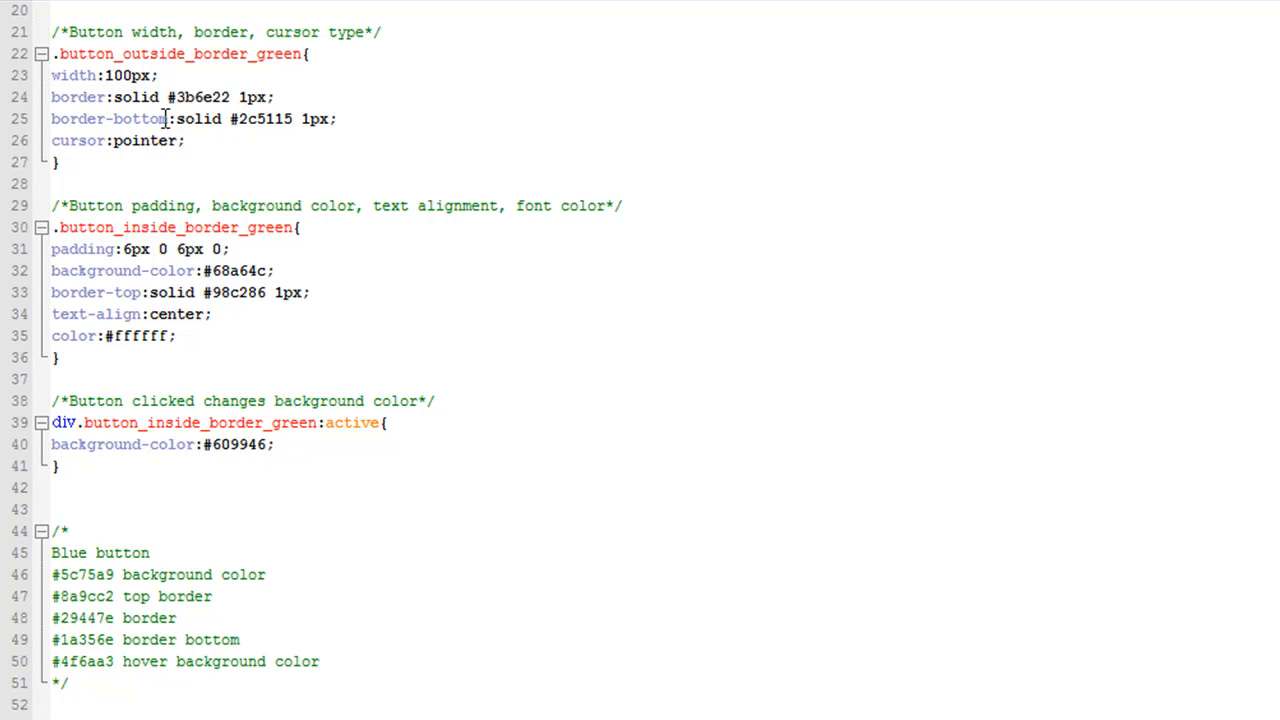
mouse_move(125, 140)
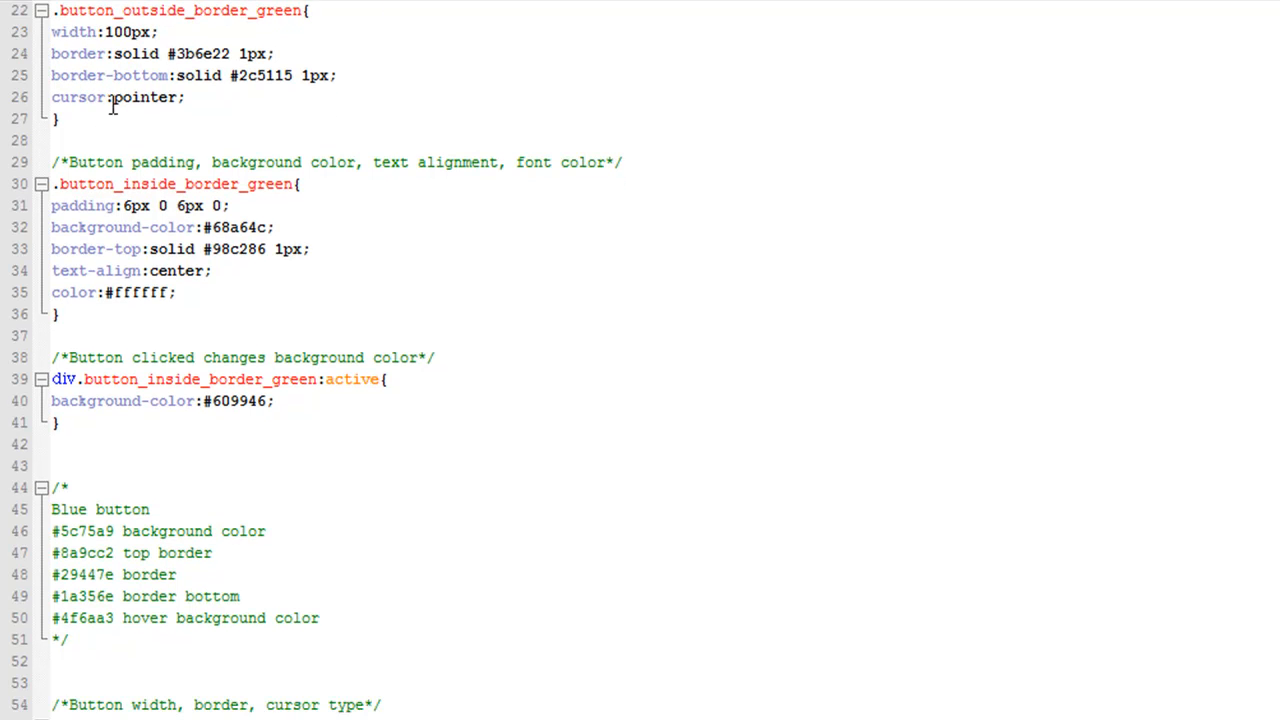
scroll("down", 3)
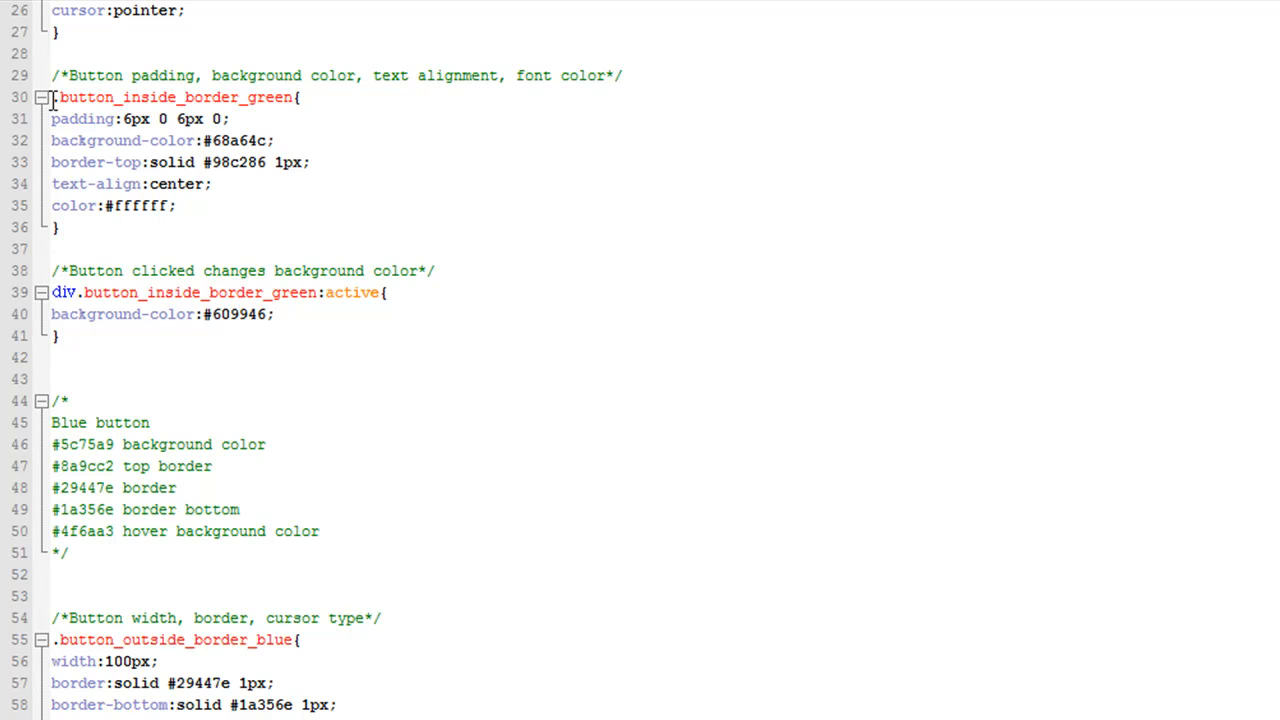
mouse_move(115, 162)
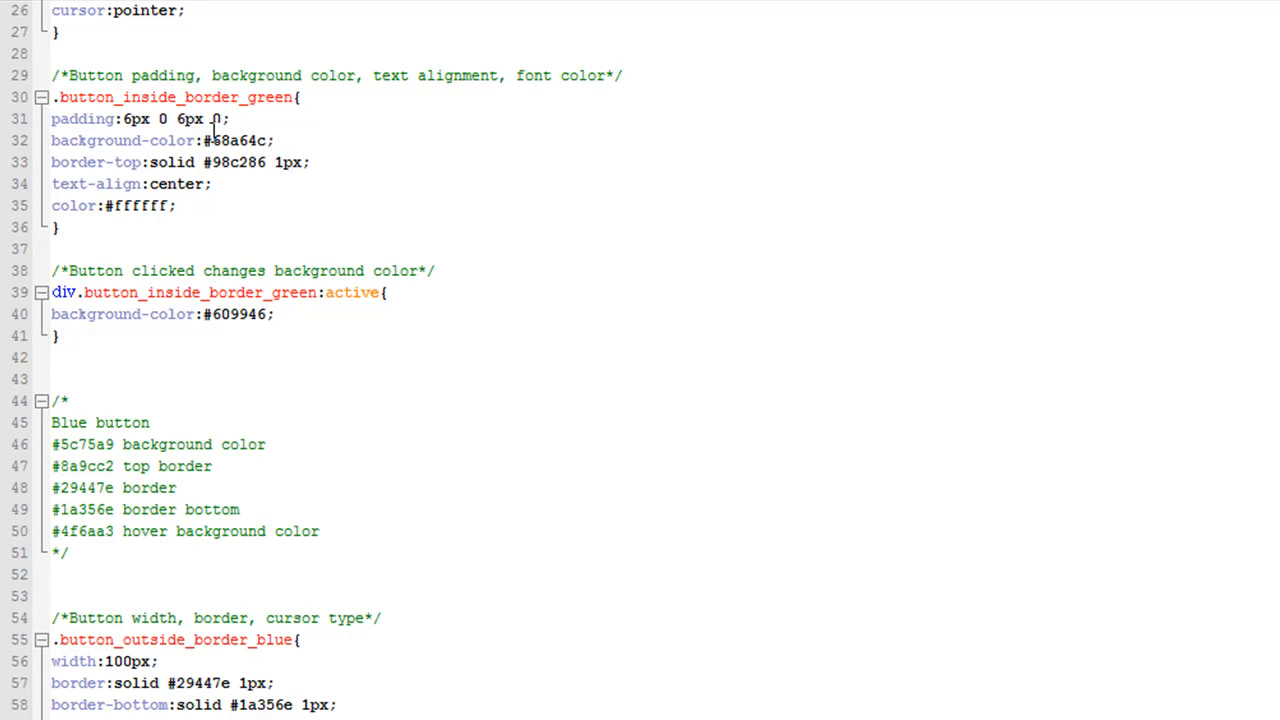
scroll("up", 3)
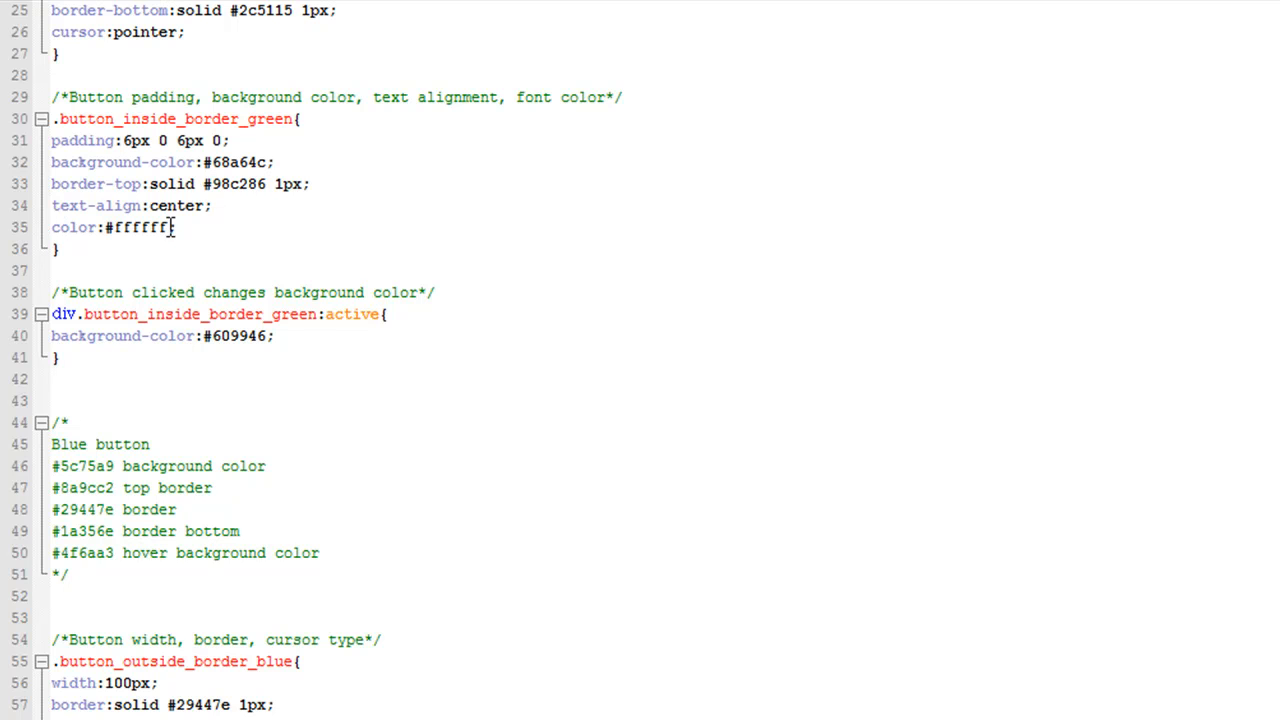
mouse_move(118, 221)
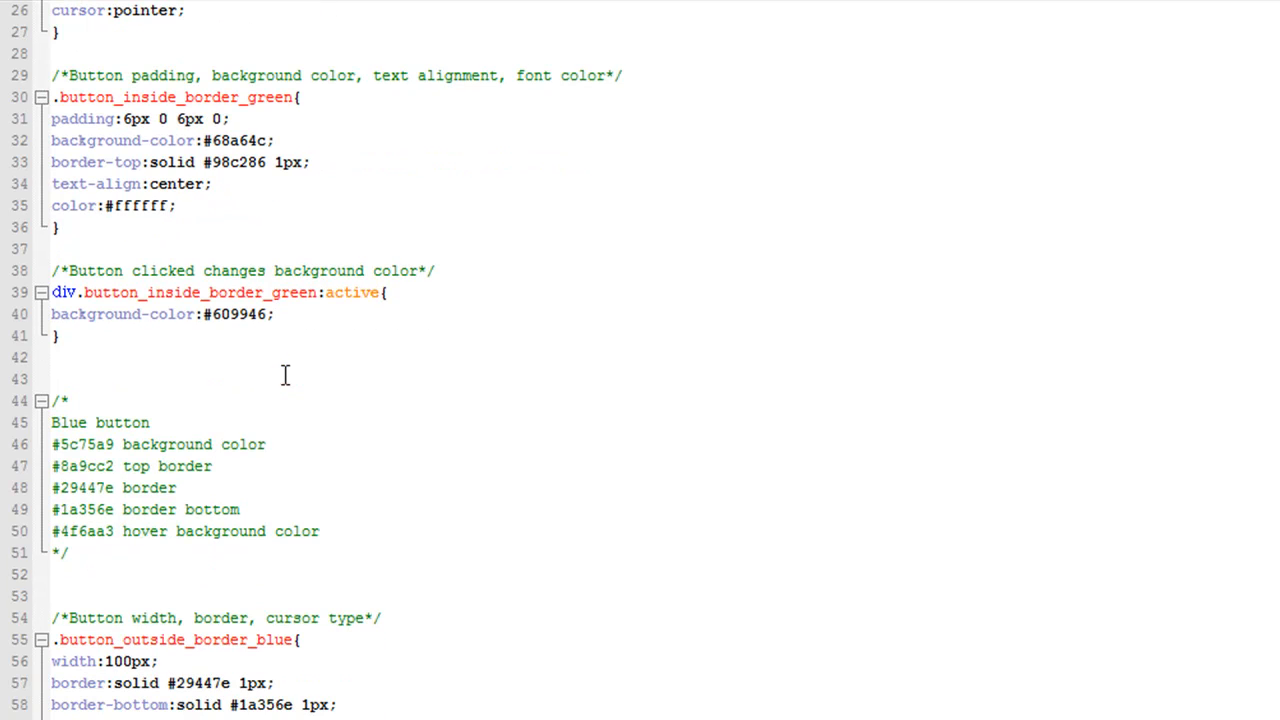
mouse_move(285, 375)
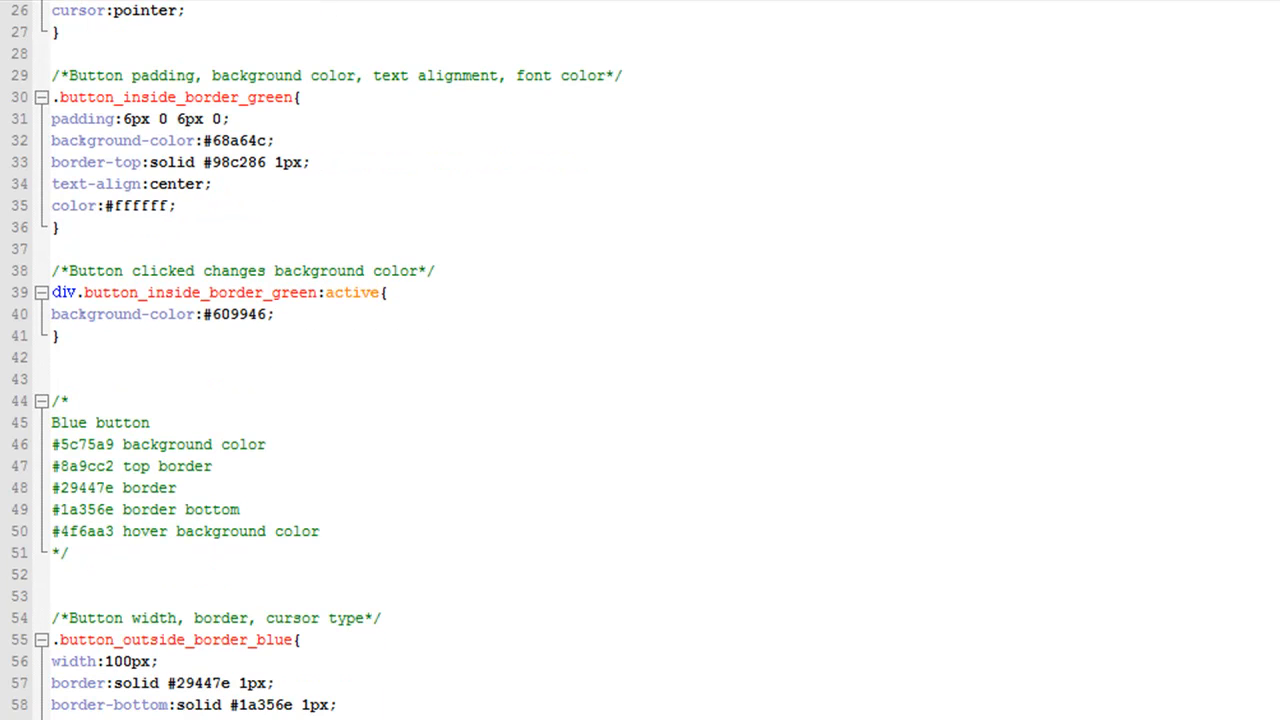
scroll("down", 3)
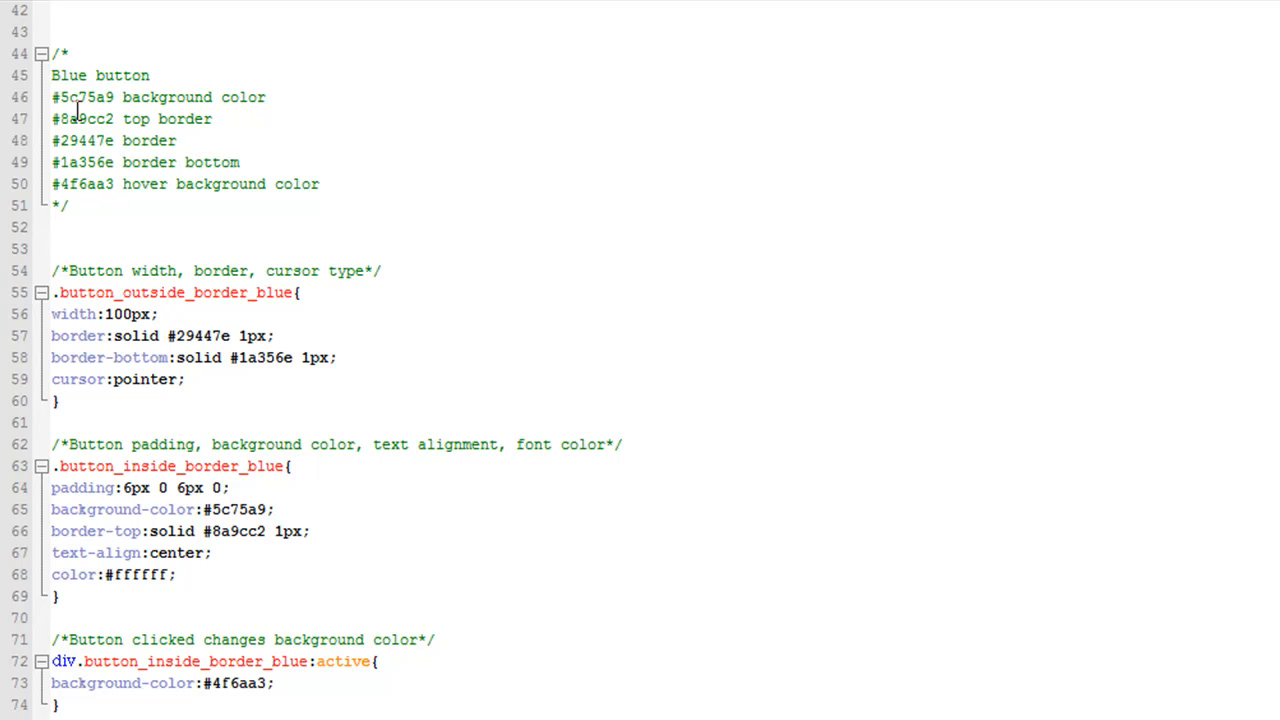
mouse_move(114, 96)
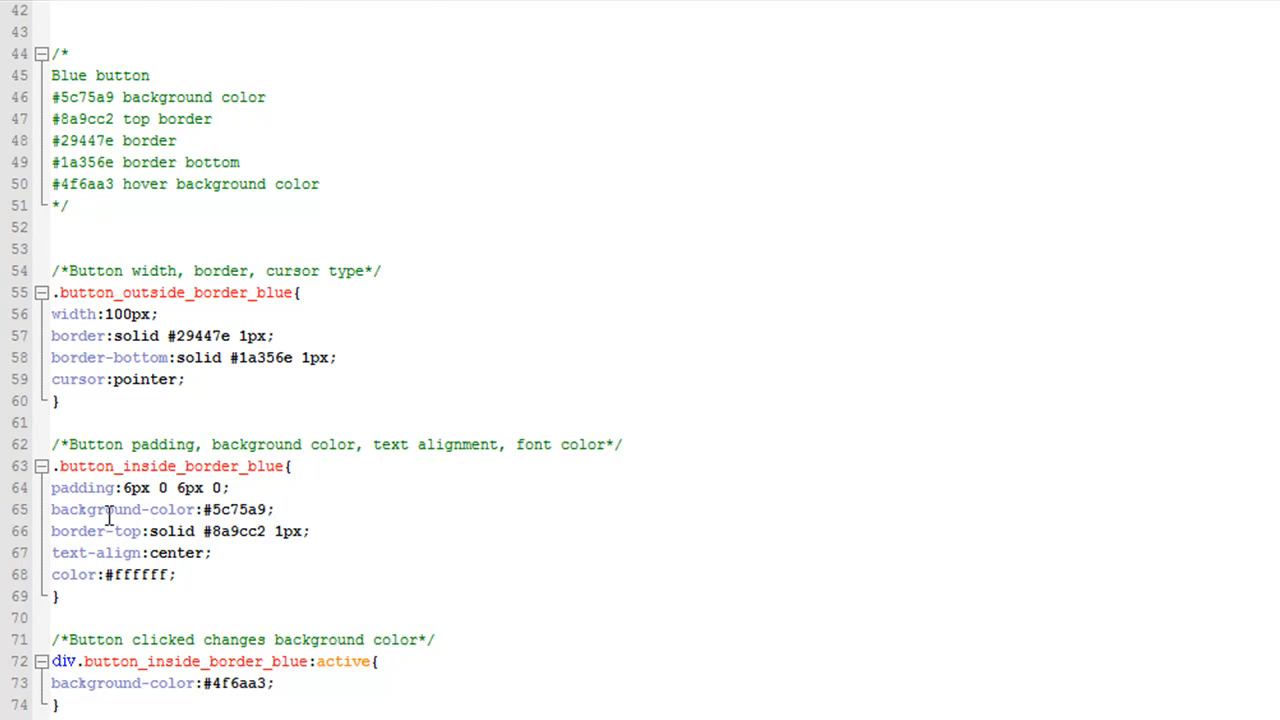
scroll("up", 3)
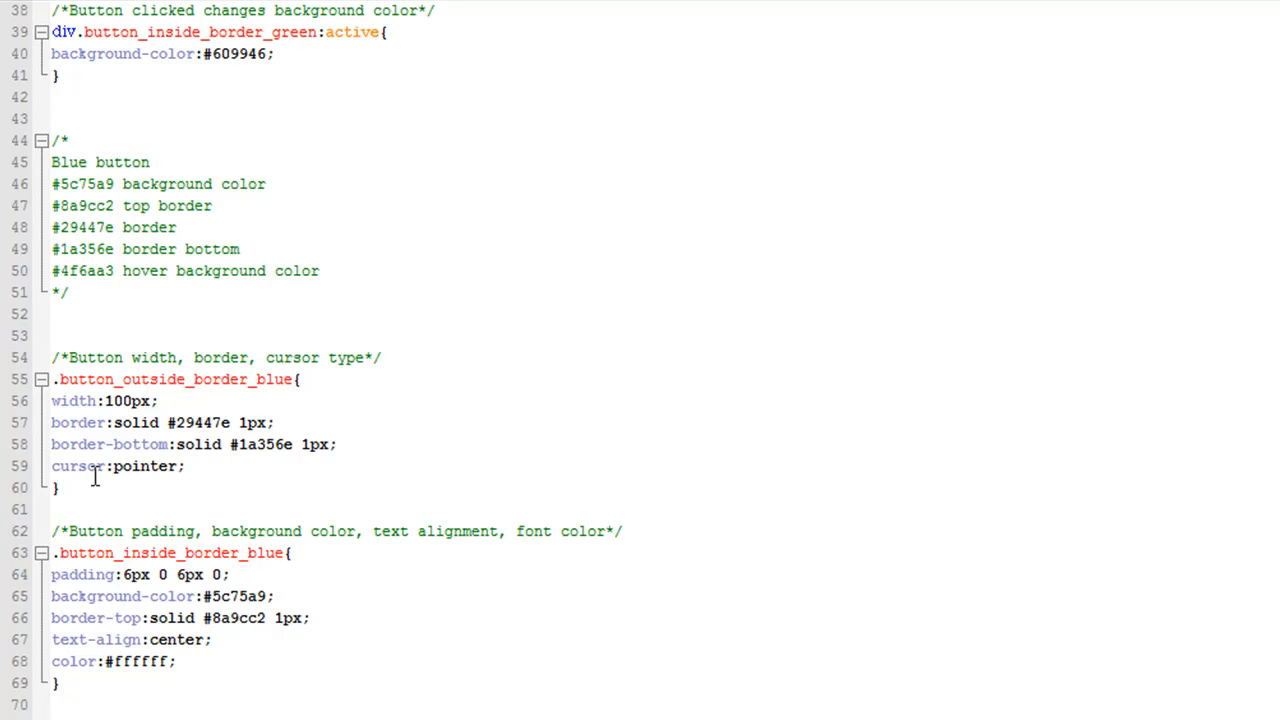
scroll("up", 3)
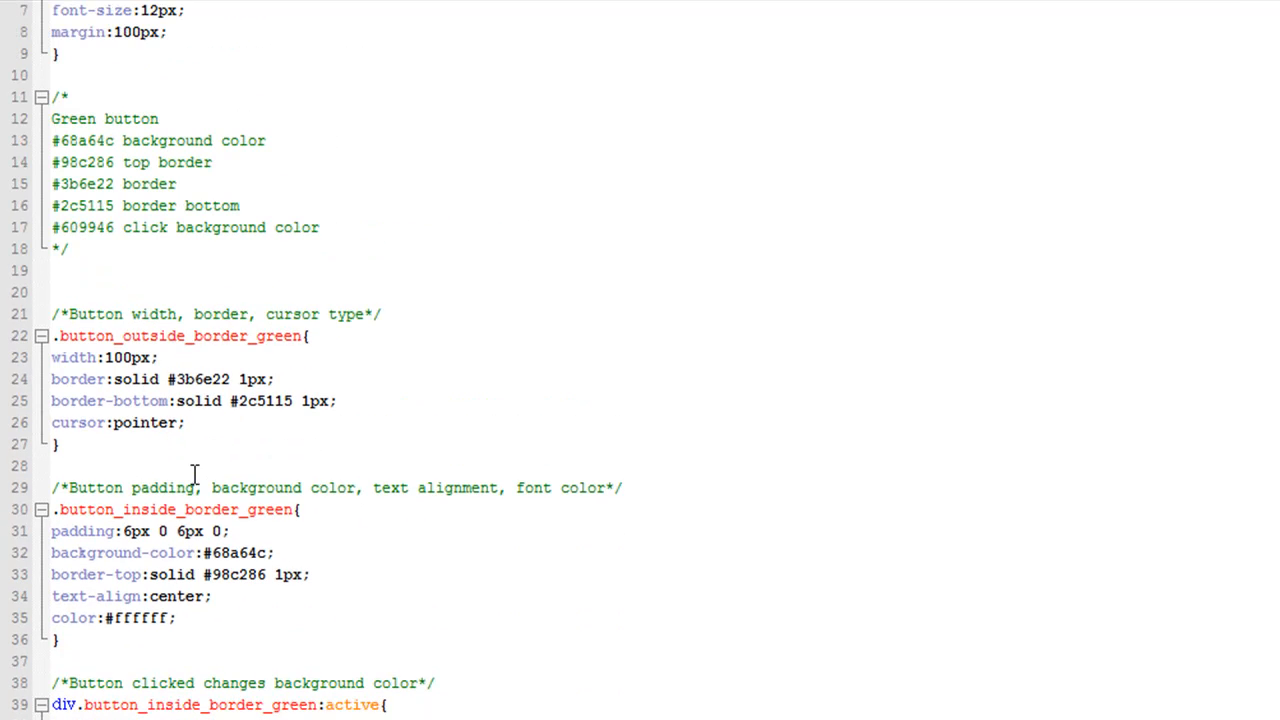
scroll("up", 3)
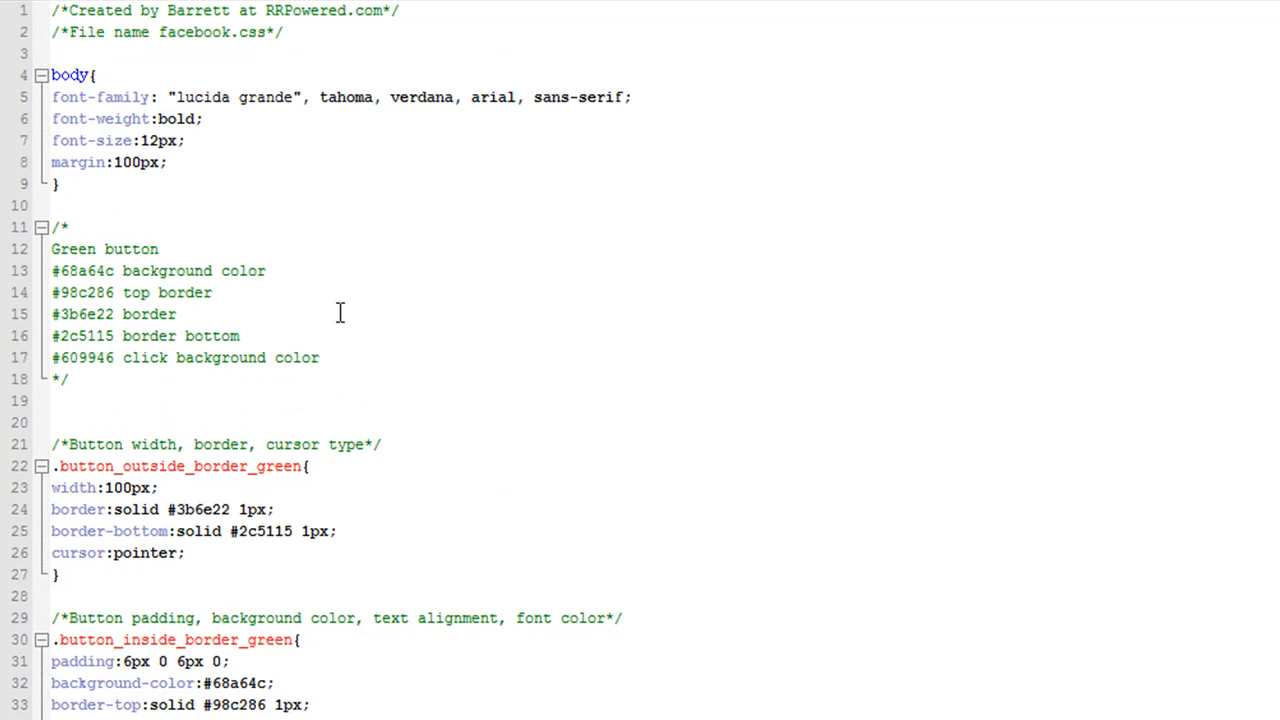